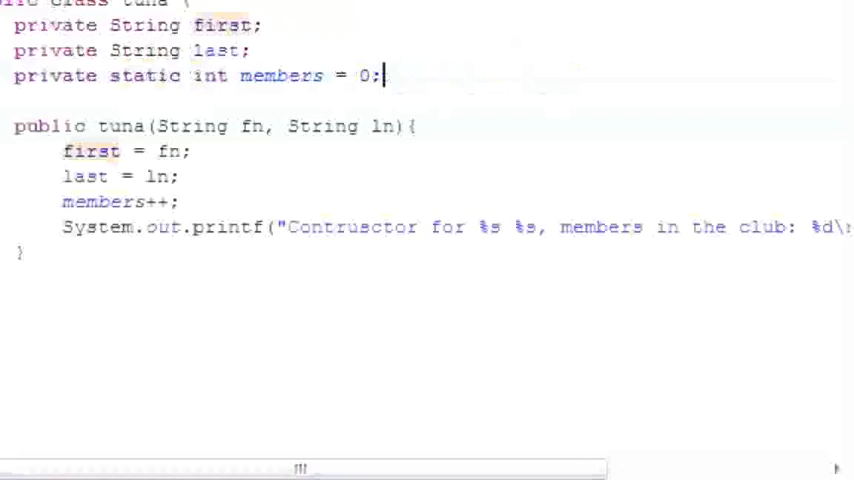
mouse_move(96, 228)
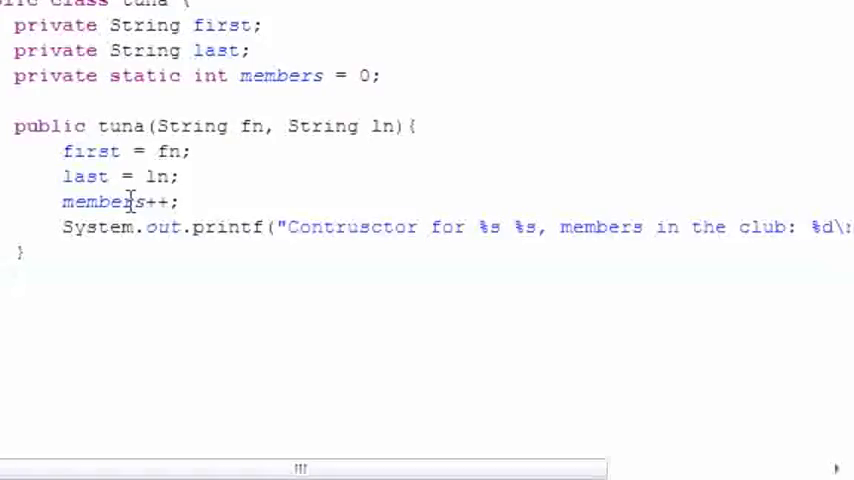
mouse_move(124, 248)
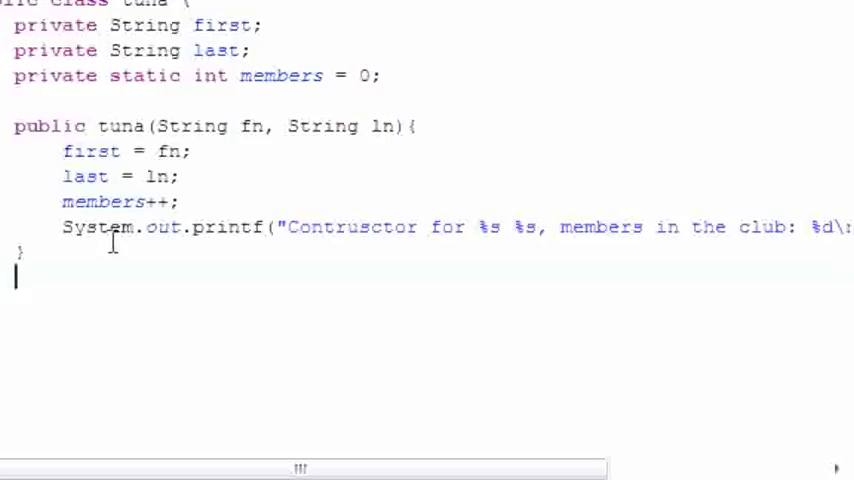
mouse_move(92, 322)
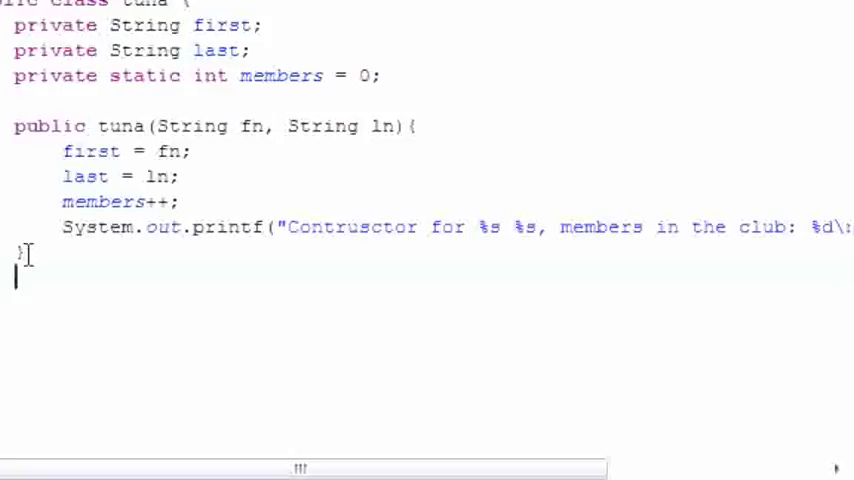
Add a public String getFirst() method that returns first
text(P)
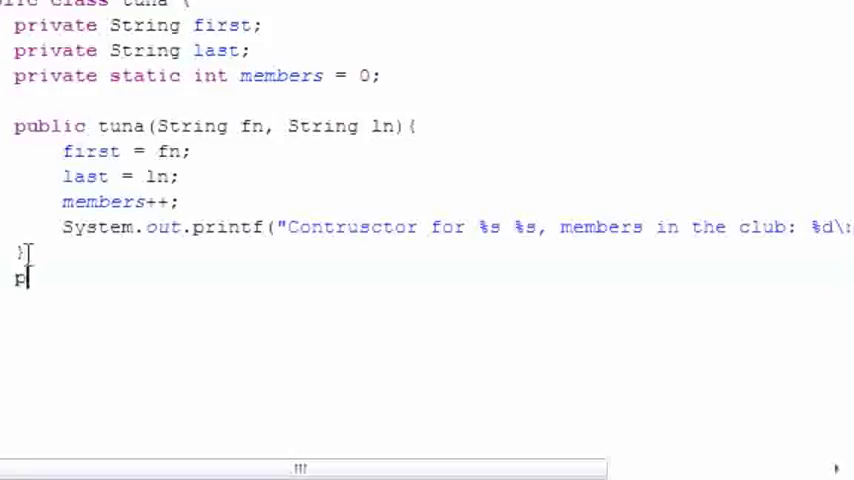
text(ublic St)
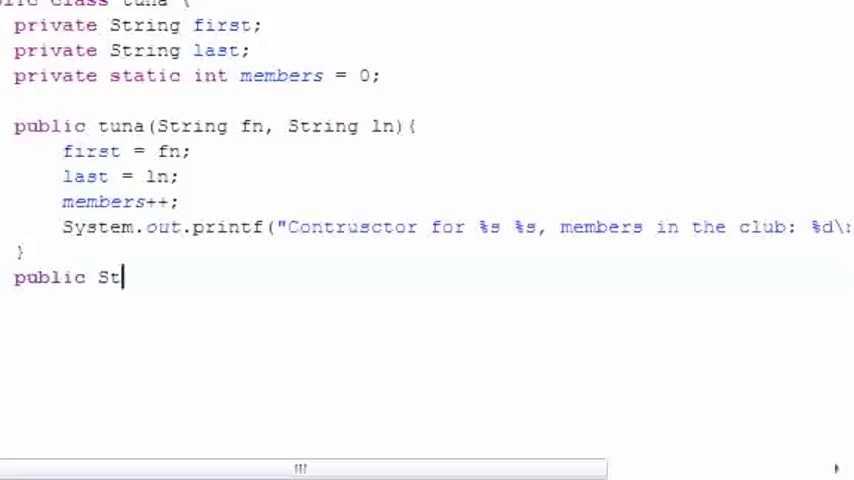
text(ring)
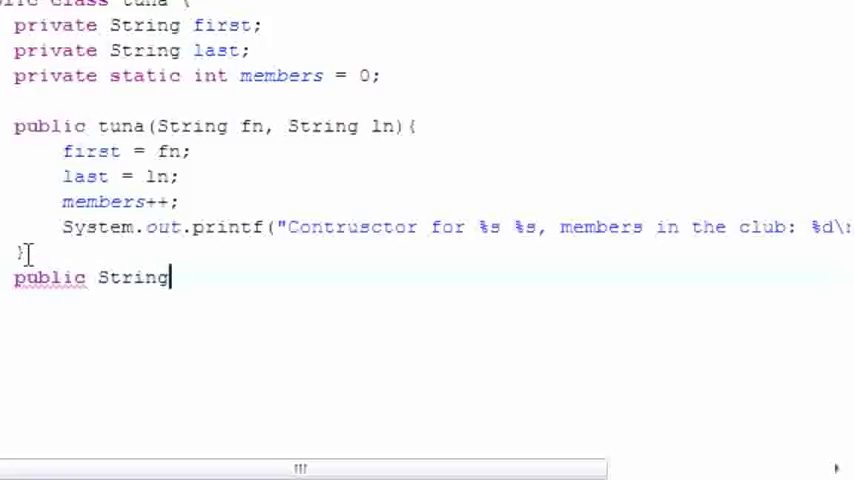
text(getFi)
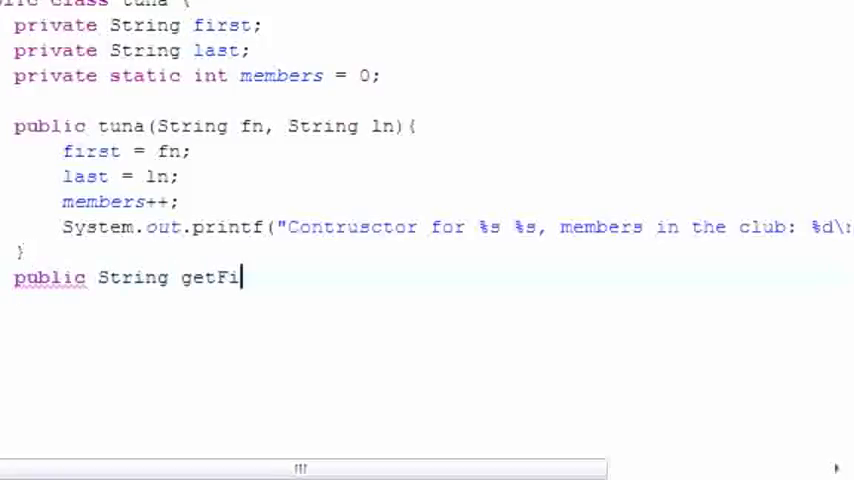
text(rst(){)
text(return)
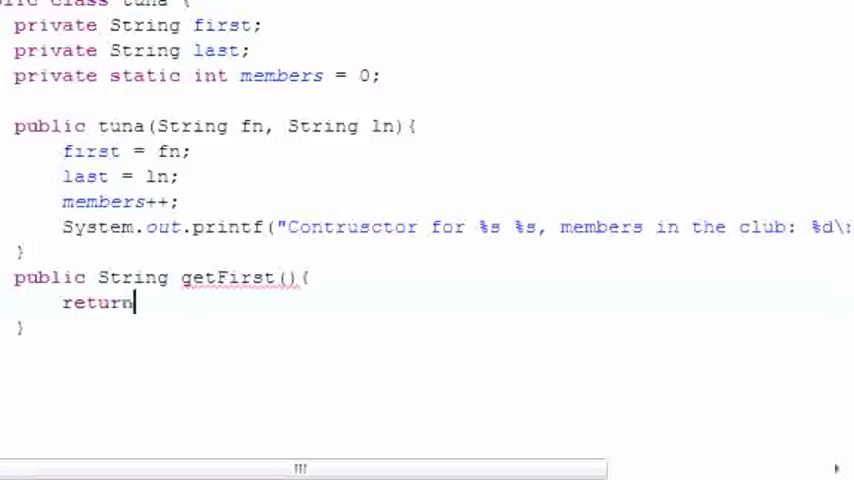
text(first)
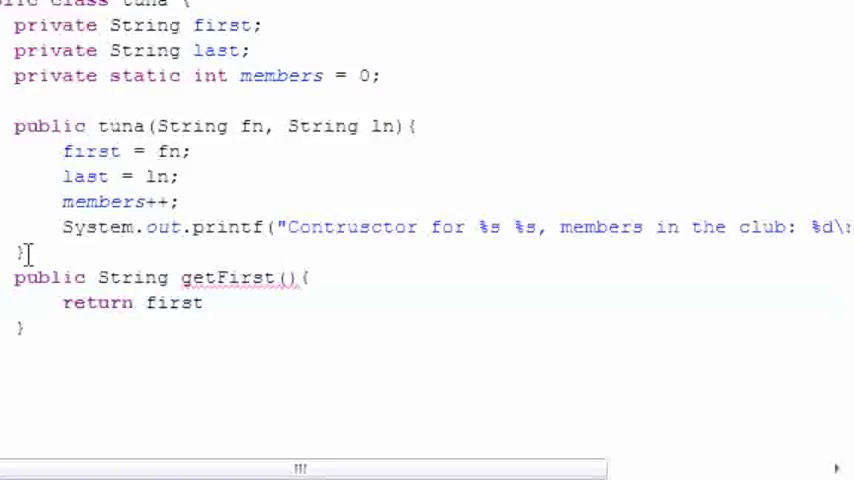
text(;)
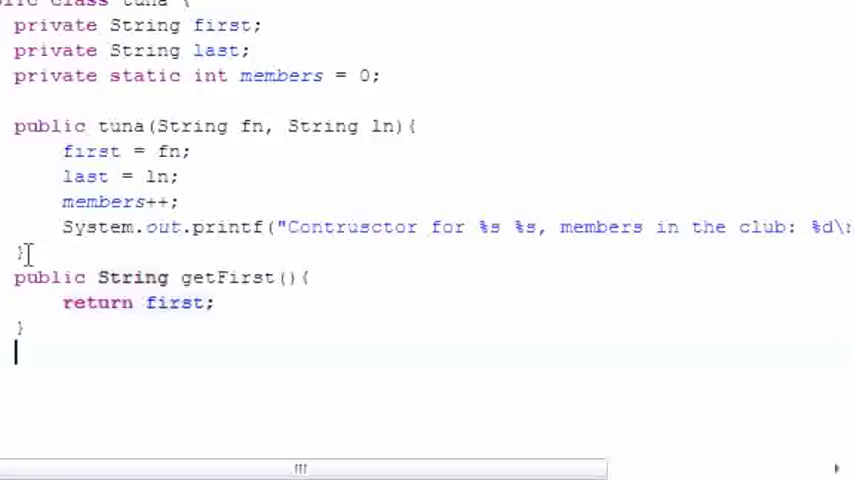
Add a public String getLast() method that returns last
text(p)
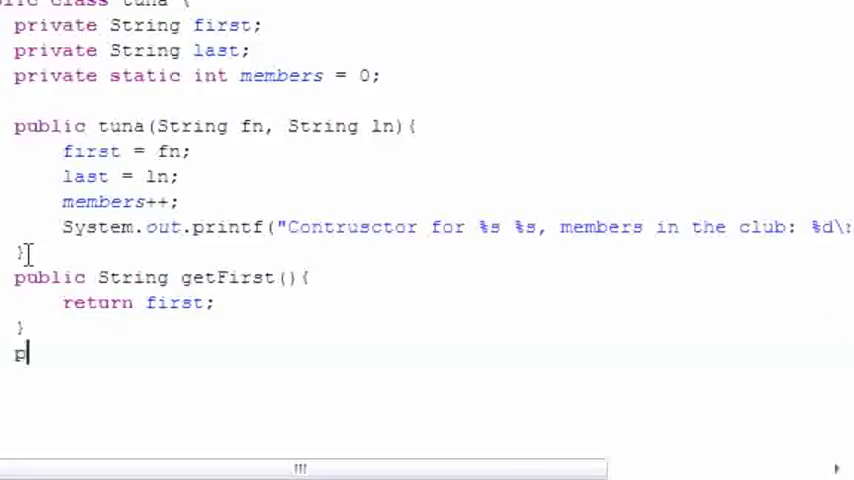
text(ublic)
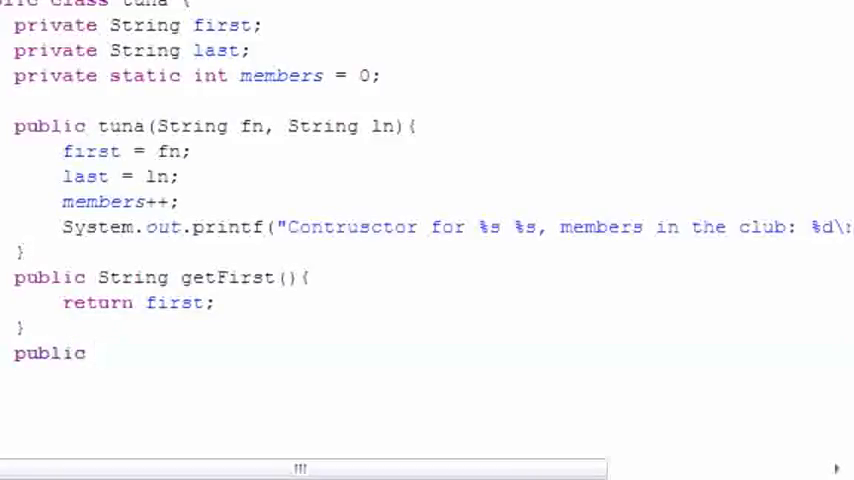
text(String g)
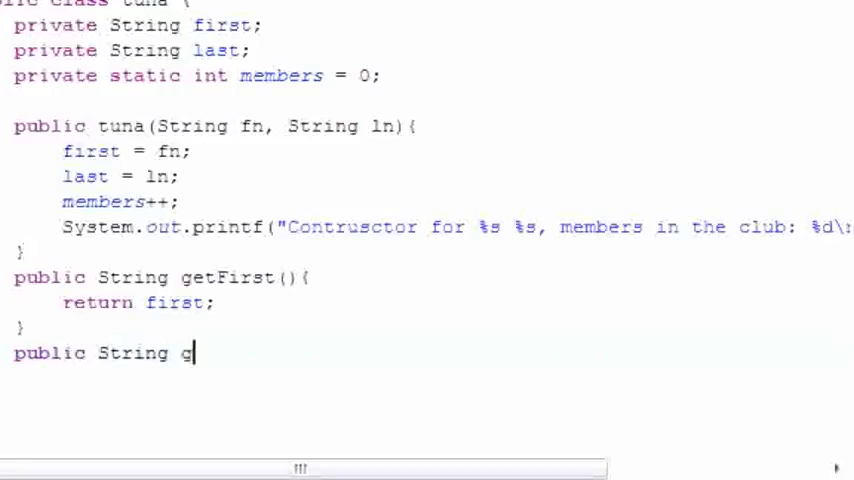
text(etL)
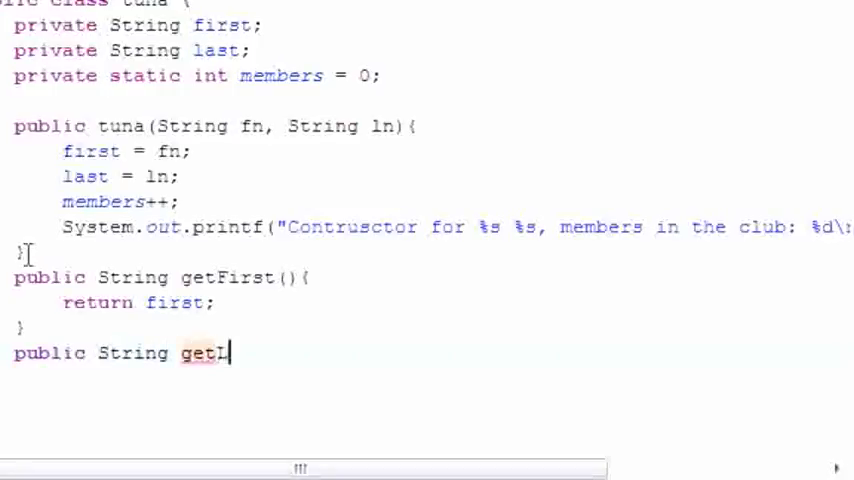
text(Last(){})
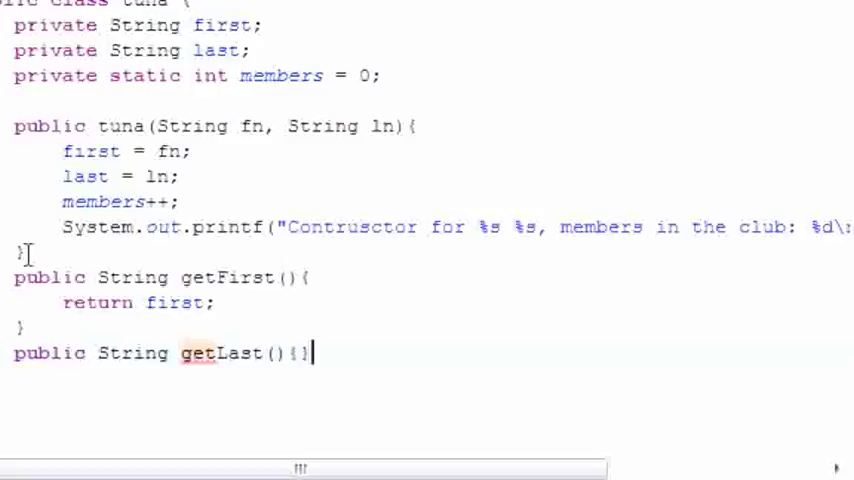
key(enter)
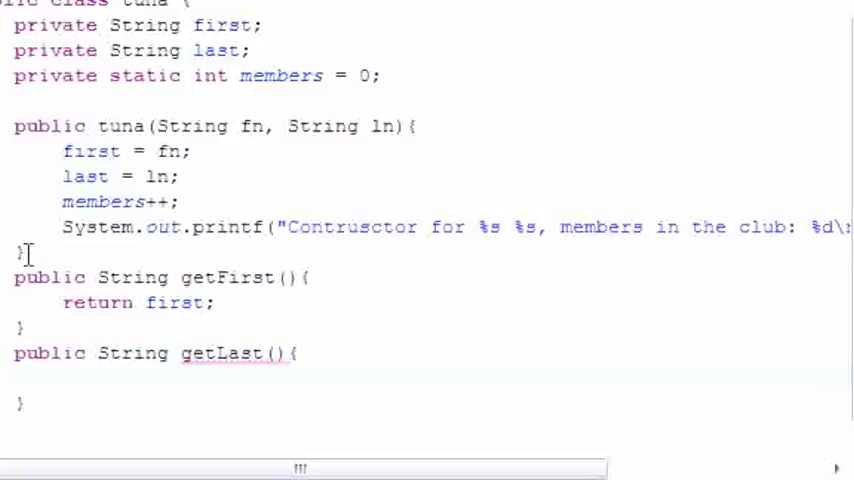
text(return)
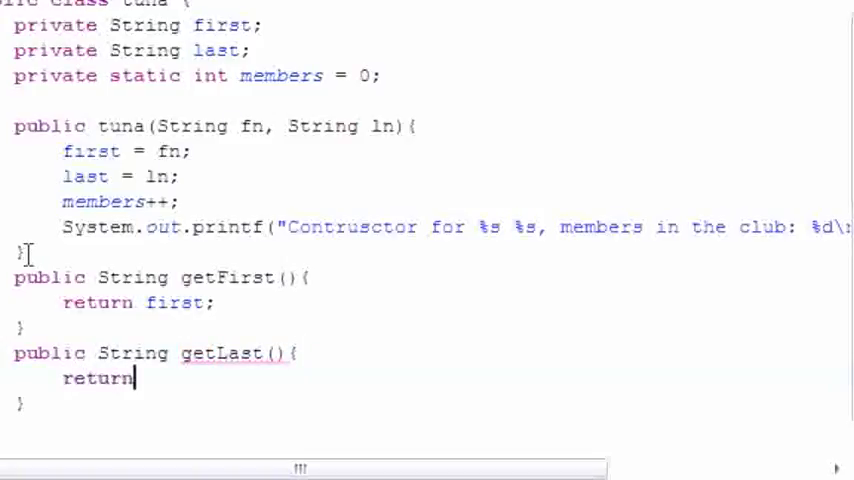
text(last;)
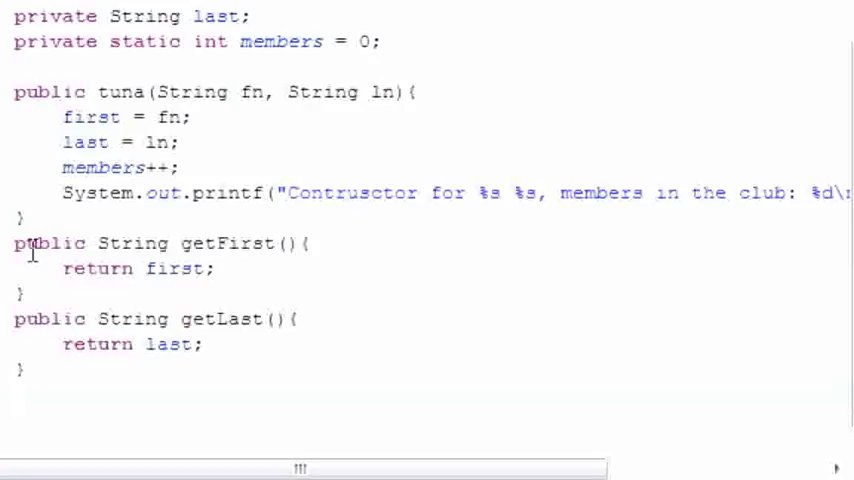
Declare a public static int getMembers() method in tuna, fixing the misspelled name
text(pu)
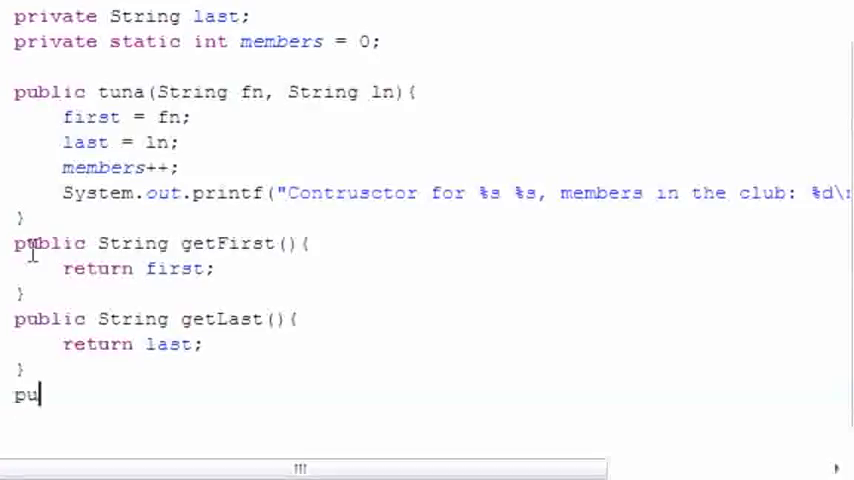
text(bli)
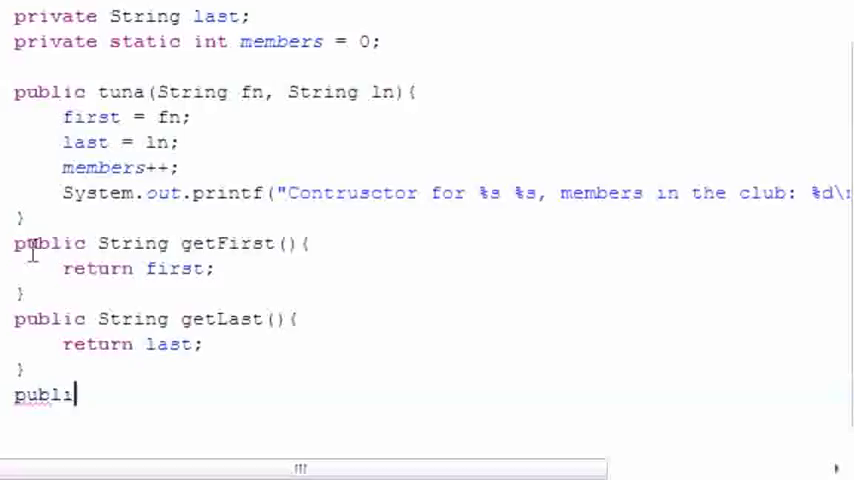
text(c)
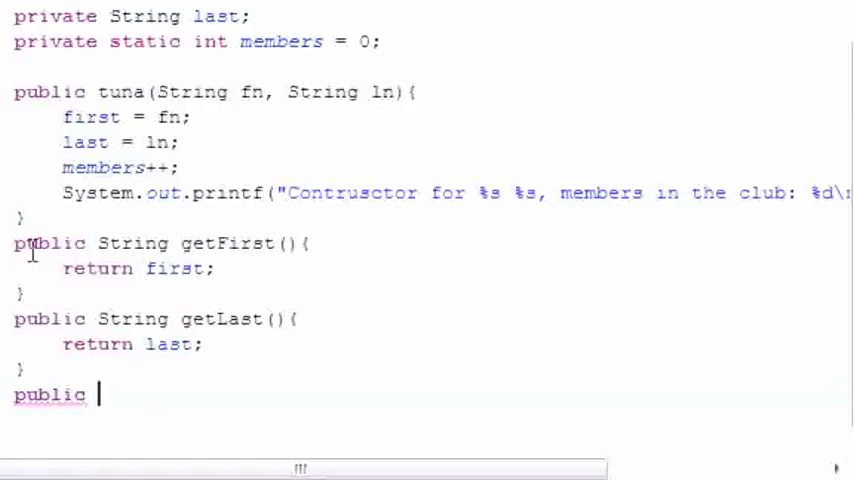
text(sta)
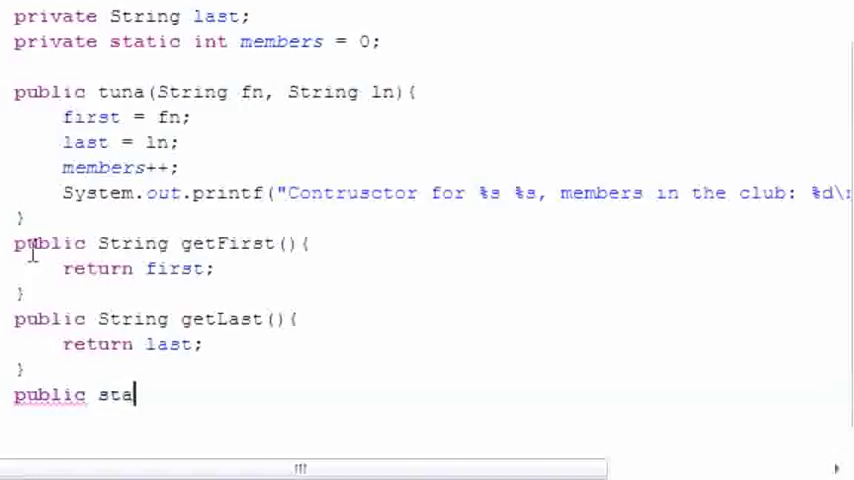
text(tic int)
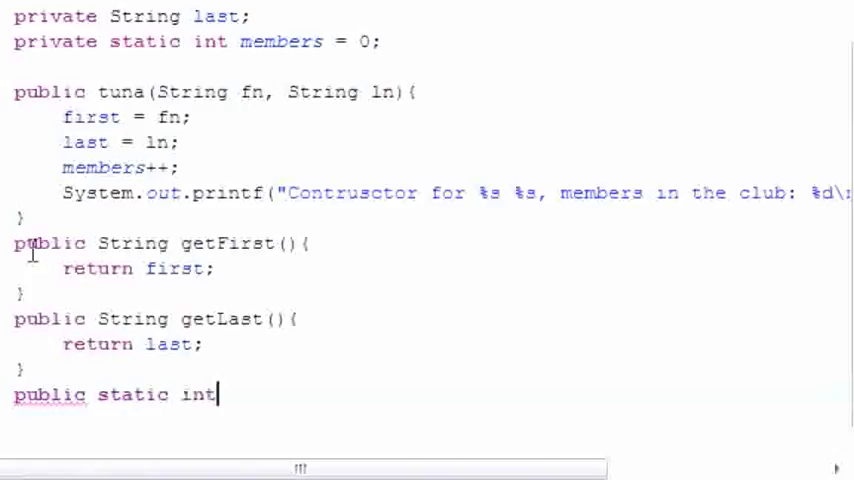
text(getMemeb)
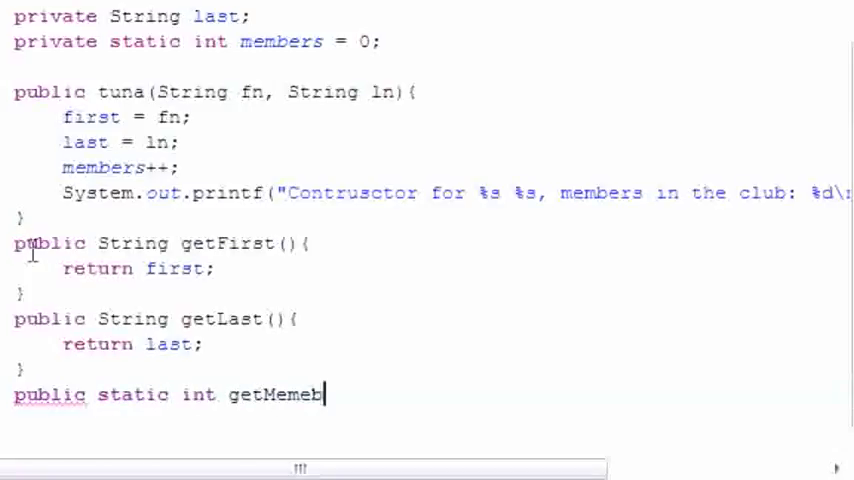
key(Backspace)
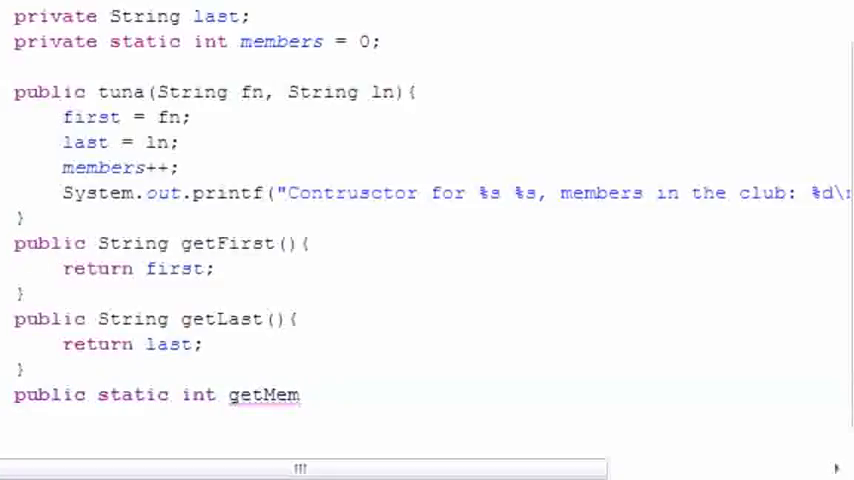
text(bers)
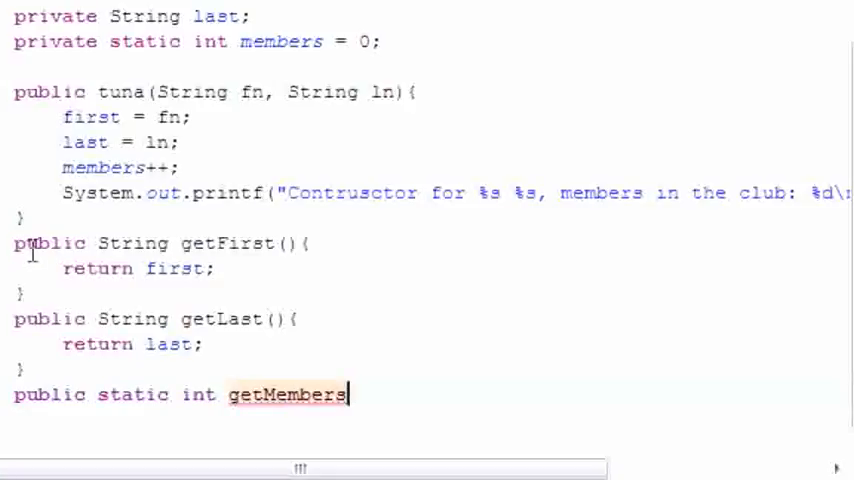
text((){)
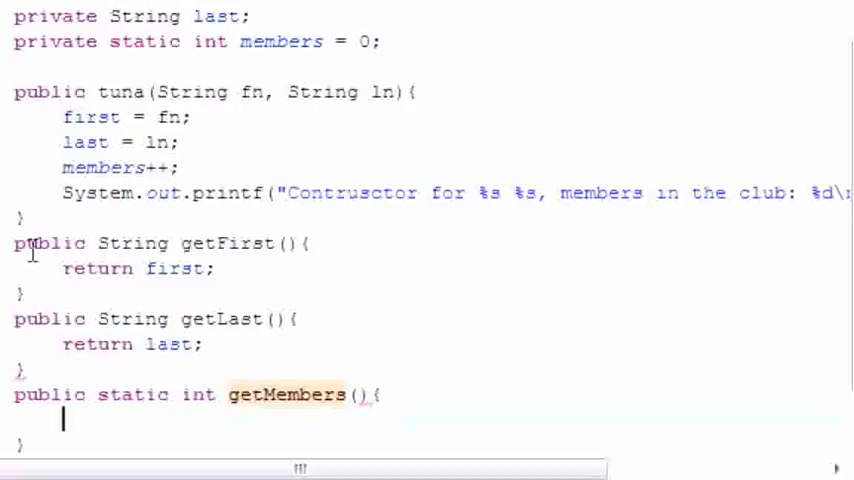
Make getMembers return members and look over the apples main method
scroll(down, 3)
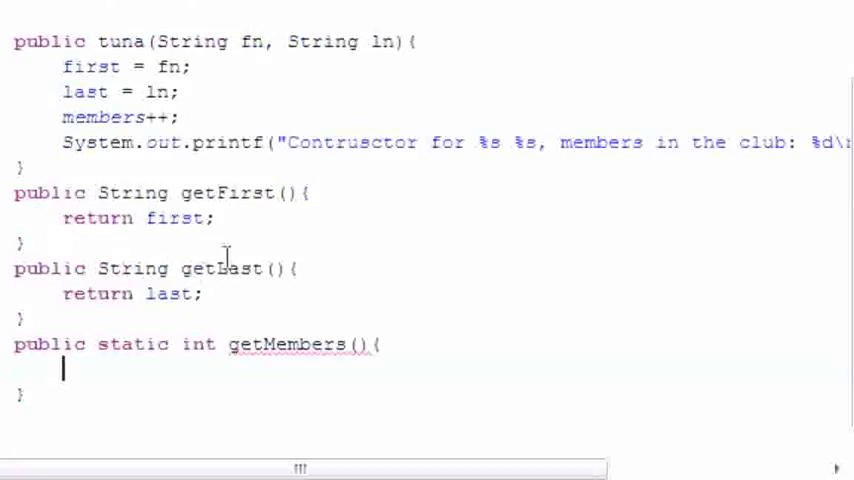
text(r)
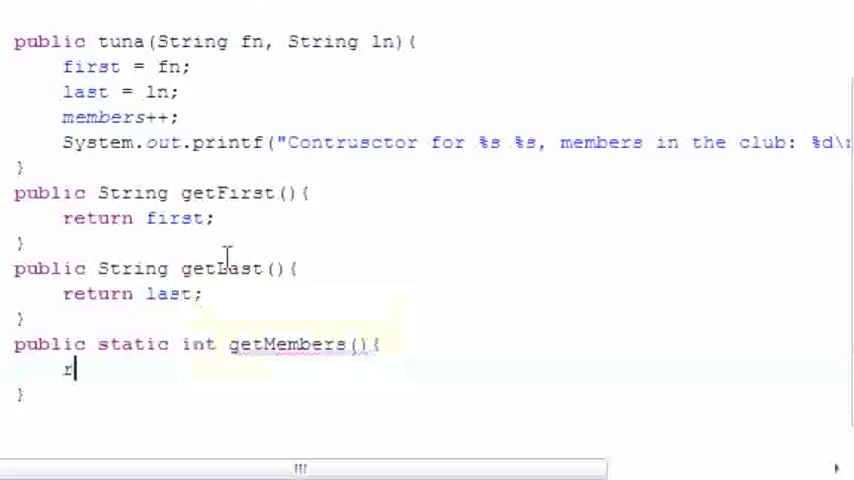
text(eturn members;)
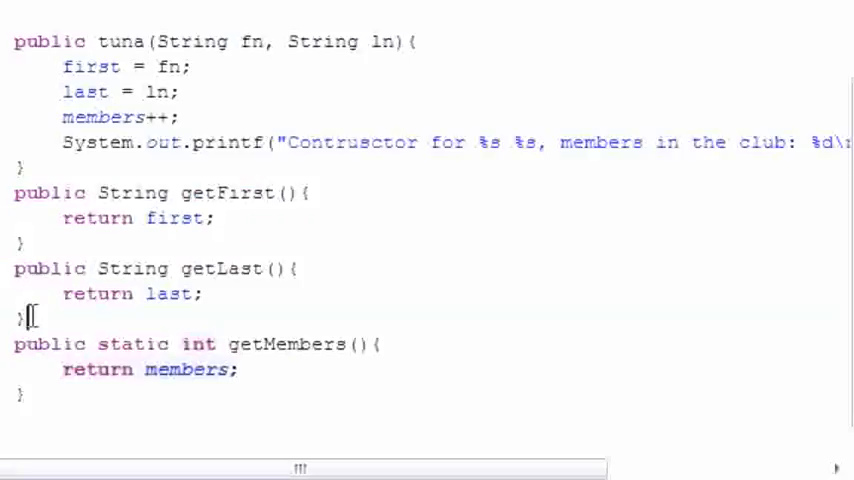
click(28, 394)
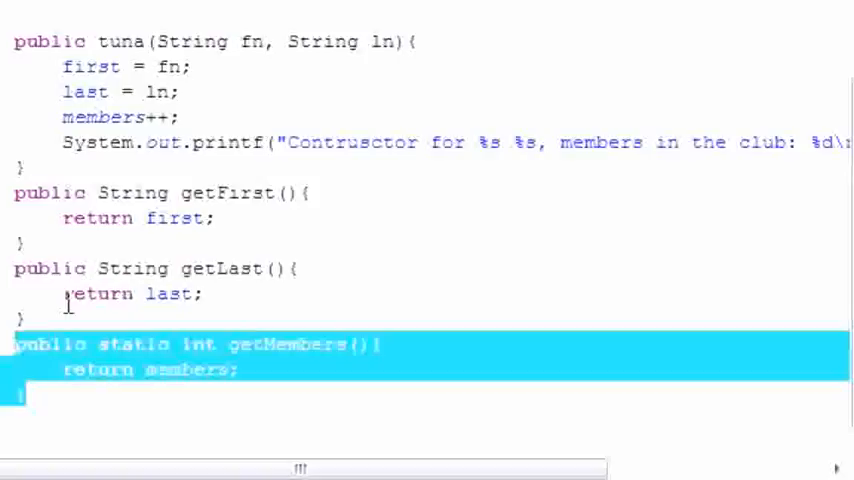
scroll(down, 3)
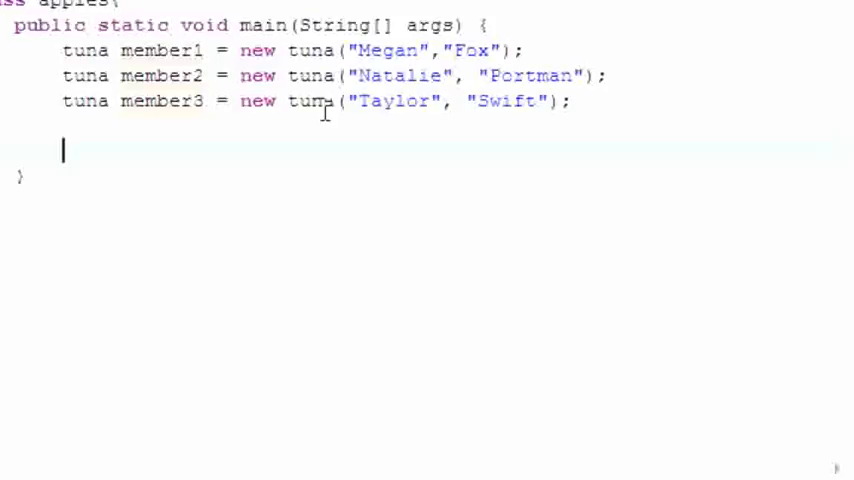
Write System.out.println(); in main and paste further println lines below it
text(s)
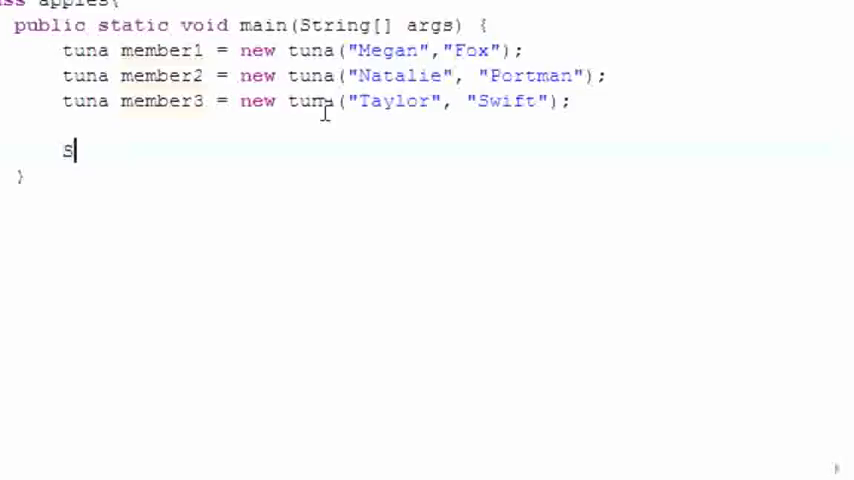
text(ystem)
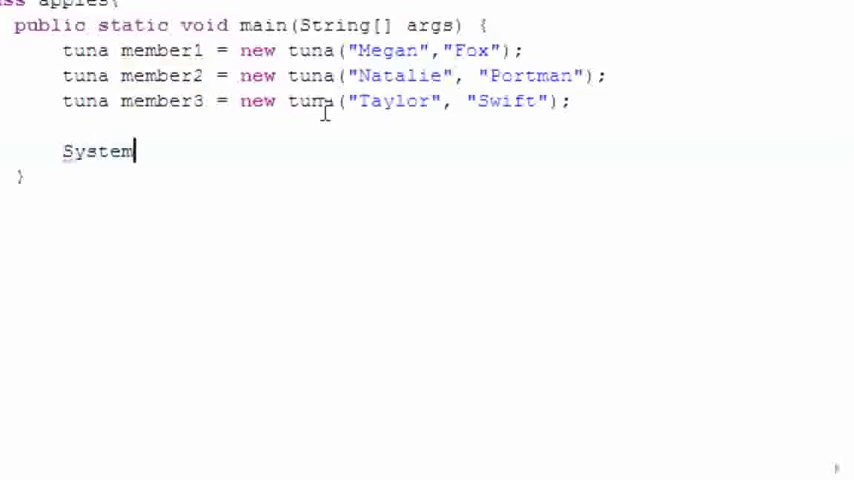
text(.out)
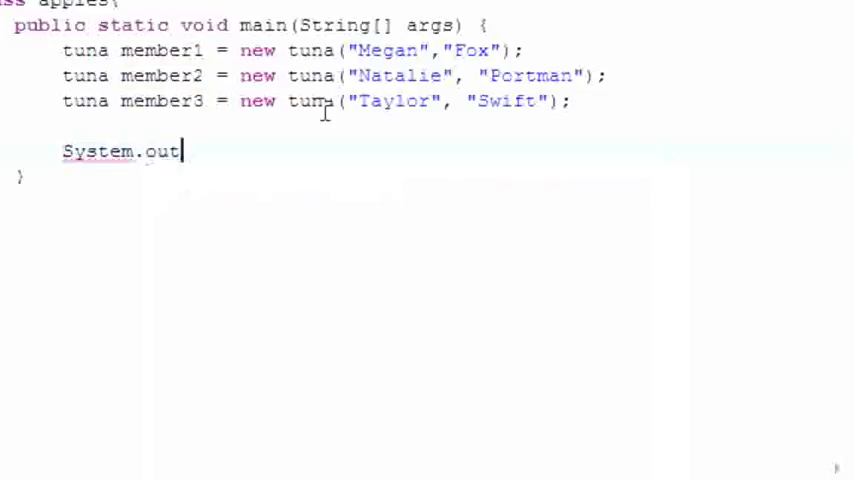
text(.print)
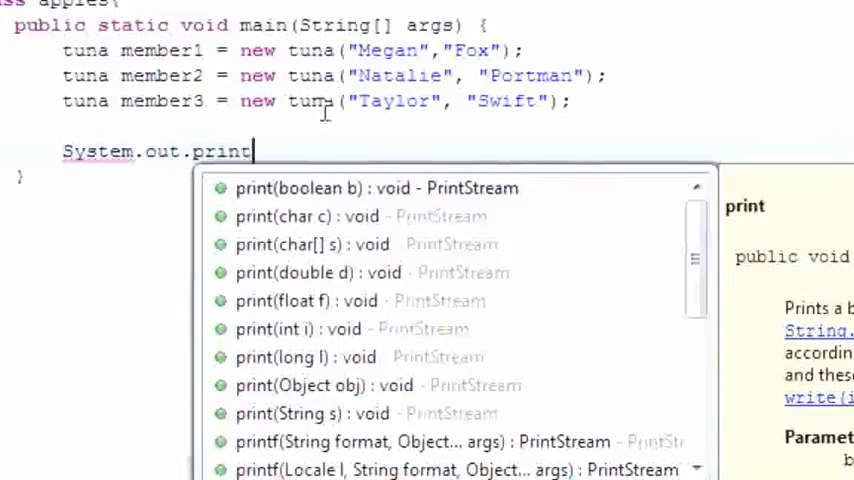
text(ln();)
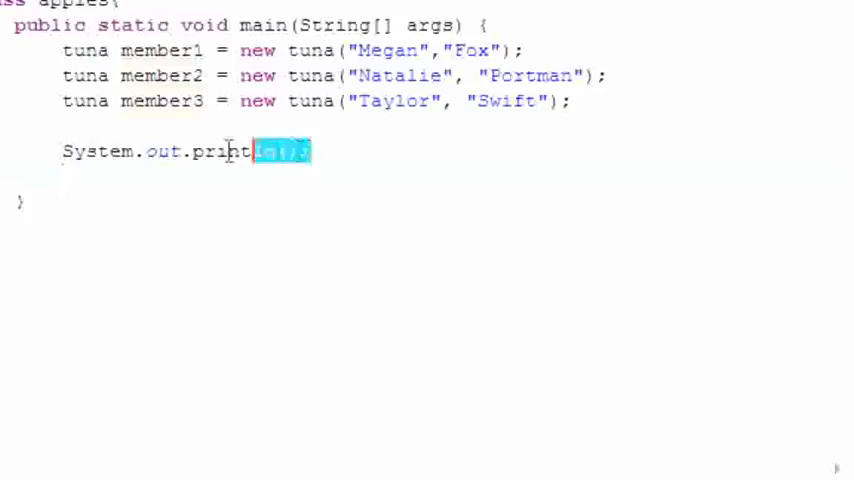
right_click(230, 150)
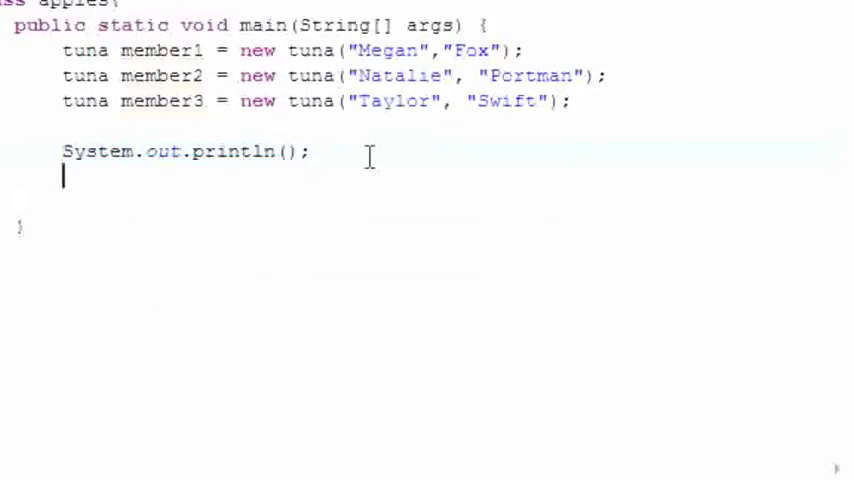
text(System.out.println();)
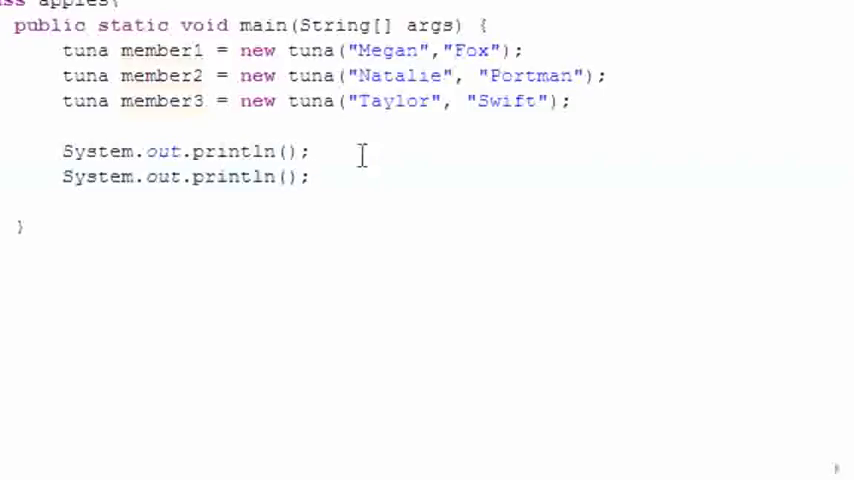
Fill the second println with member1.getFirst() as its argument
click(312, 176)
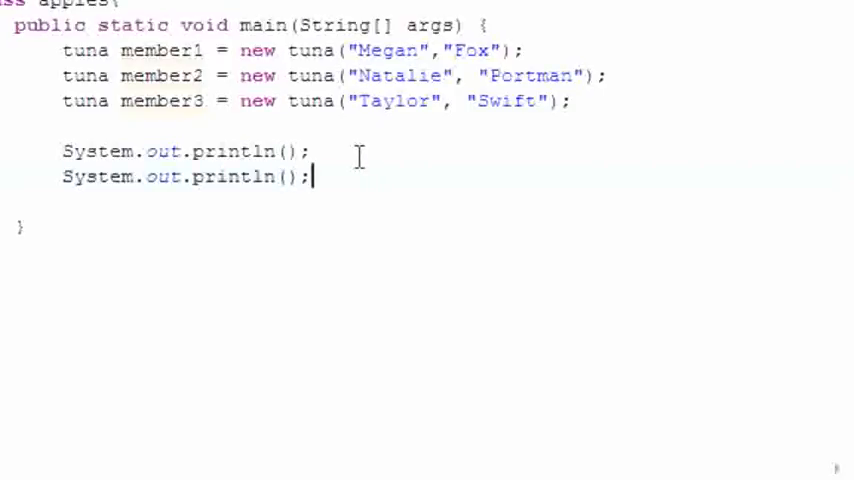
click(284, 178)
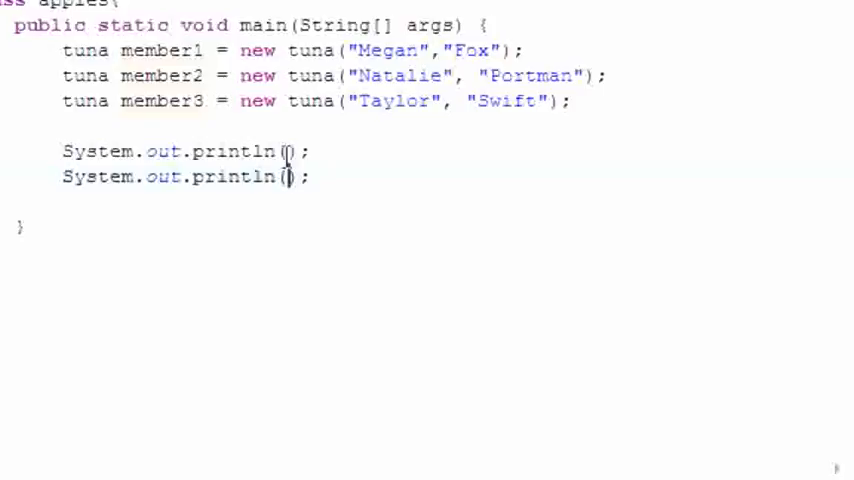
click(300, 152)
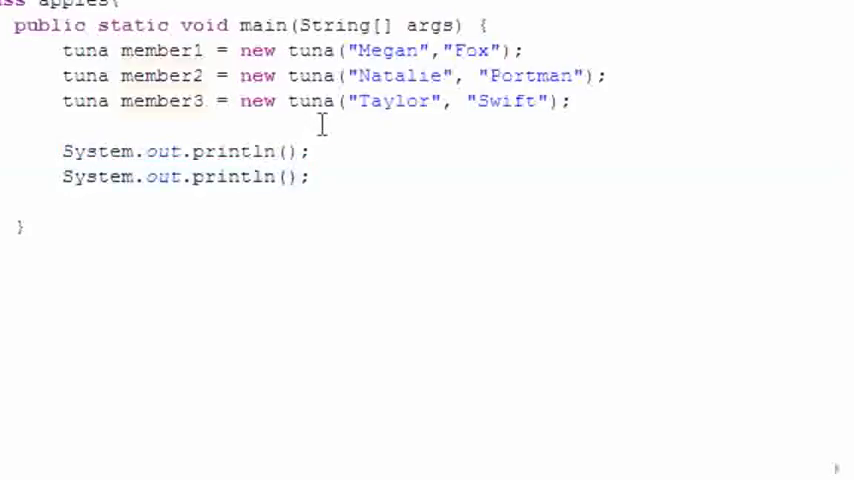
click(288, 176)
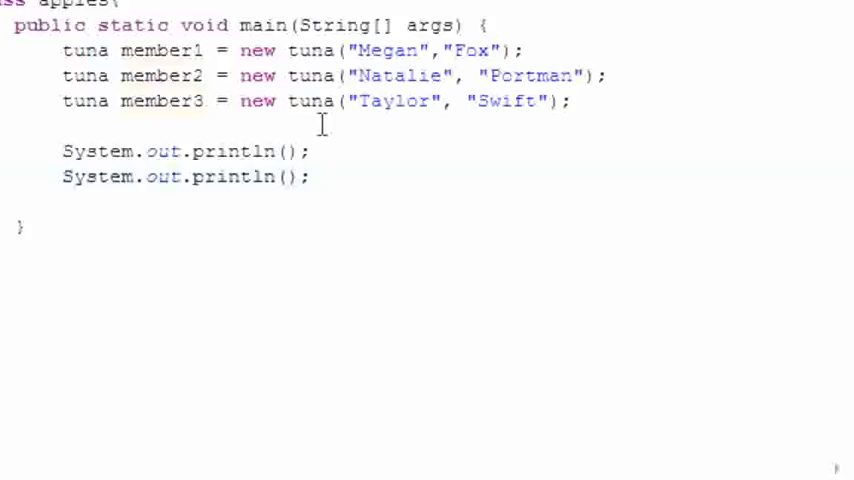
click(284, 176)
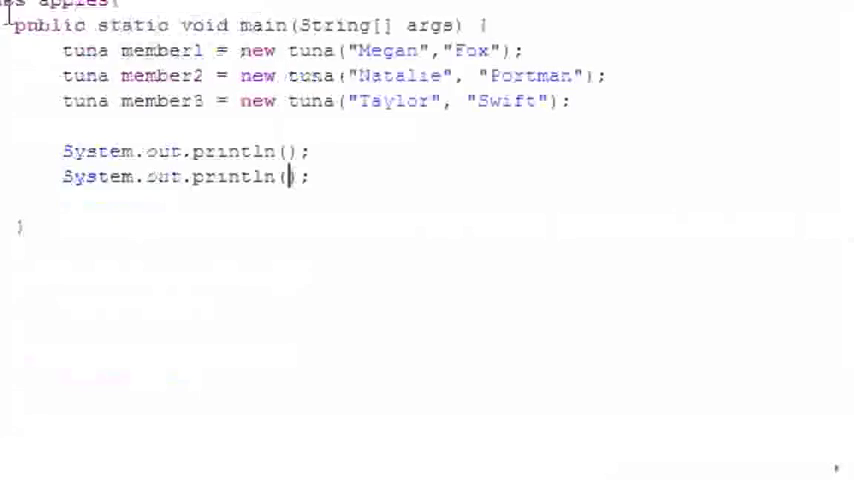
click(284, 152)
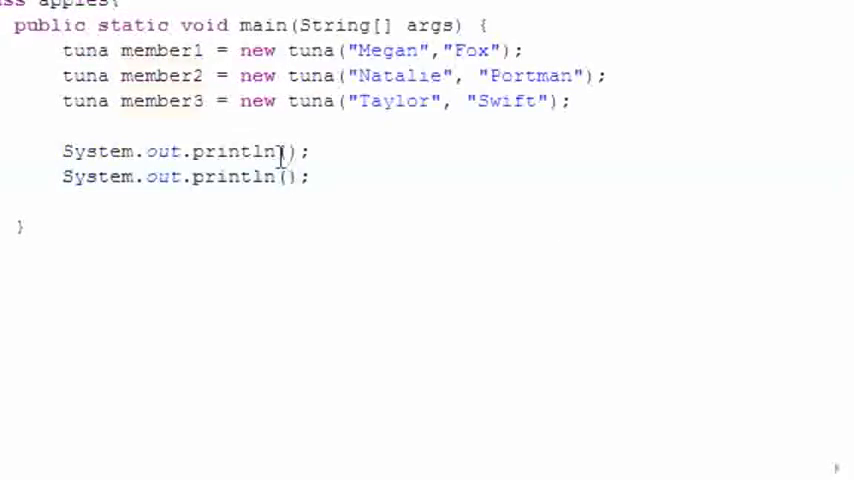
text(m)
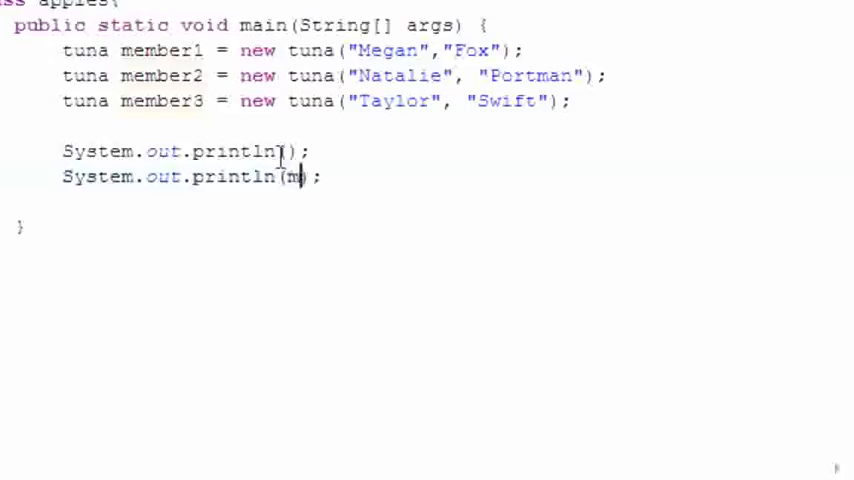
text(ember1.)
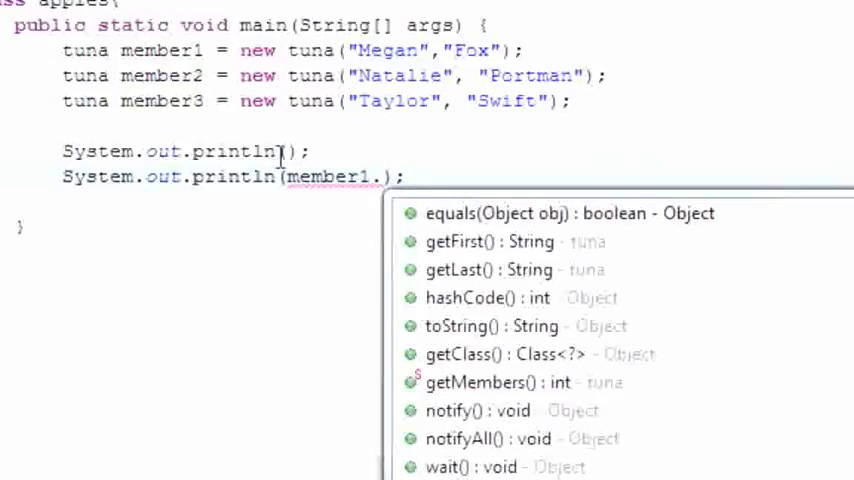
text(get)
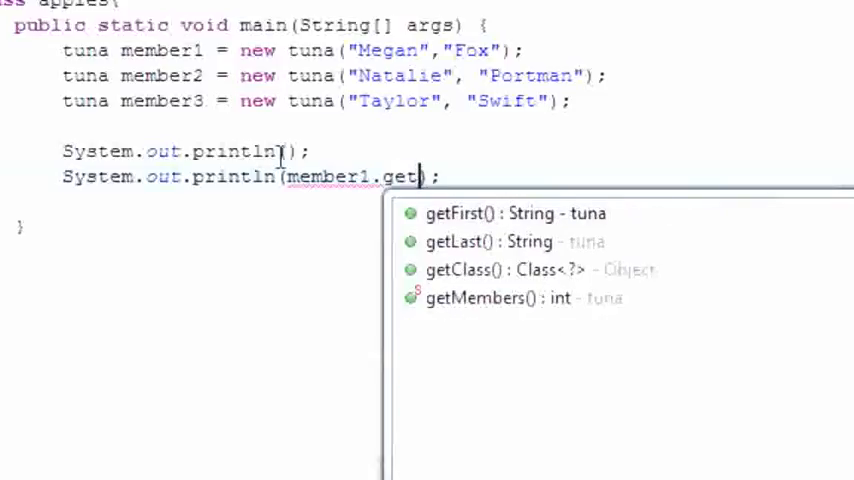
text(First()
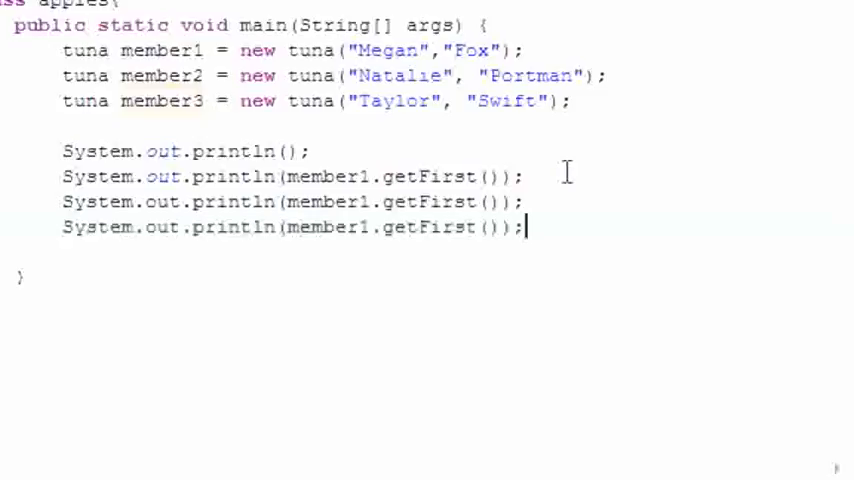
Change the last line's call to getMembers, leaving getFirst, getLast and getMembers prints
double_click(450, 200)
text(Mem)
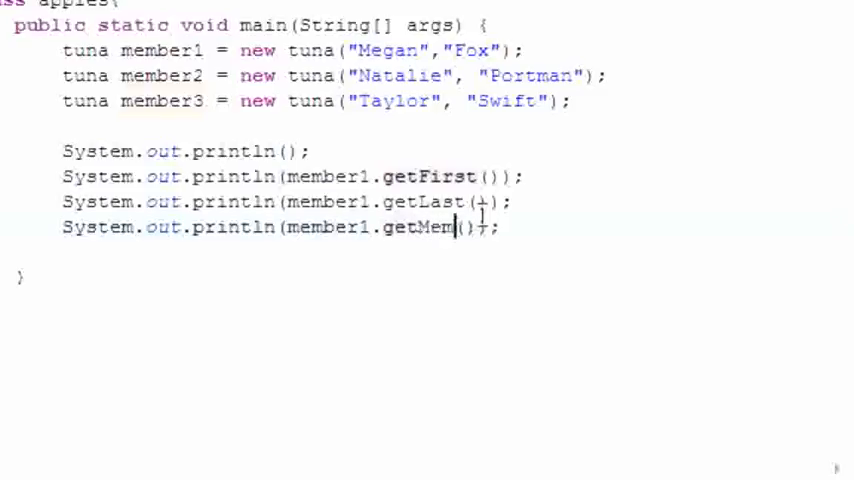
text(bers)
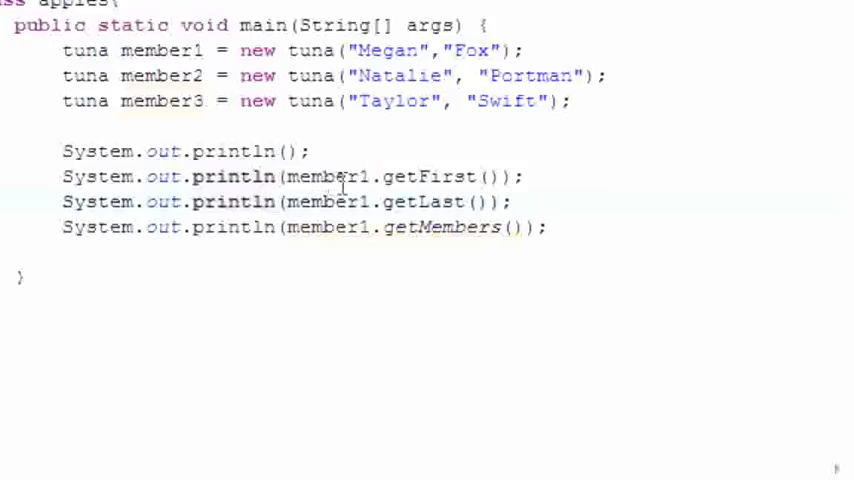
double_click(428, 176)
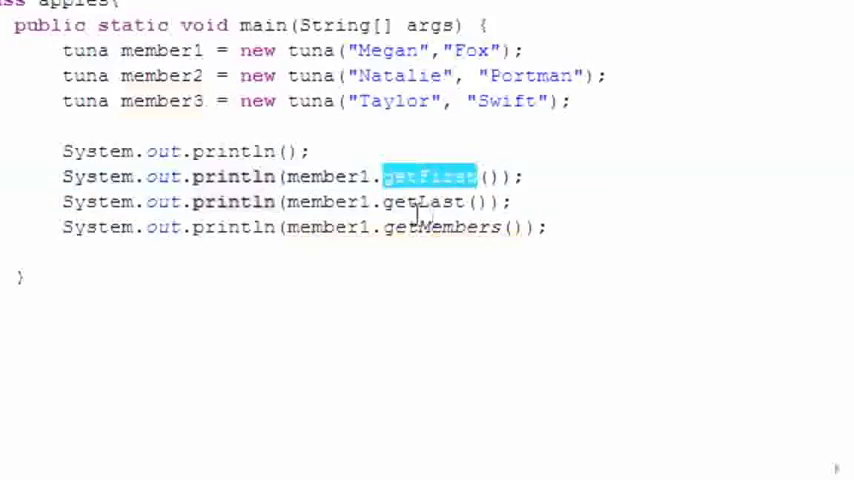
double_click(422, 200)
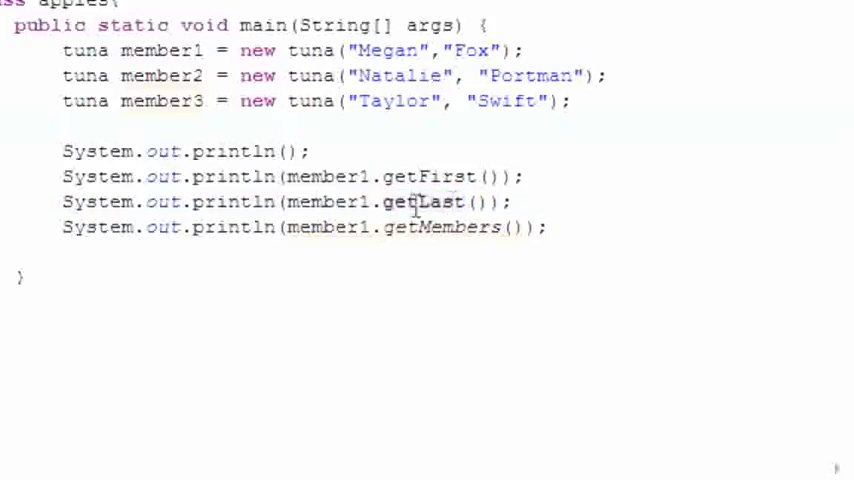
double_click(444, 228)
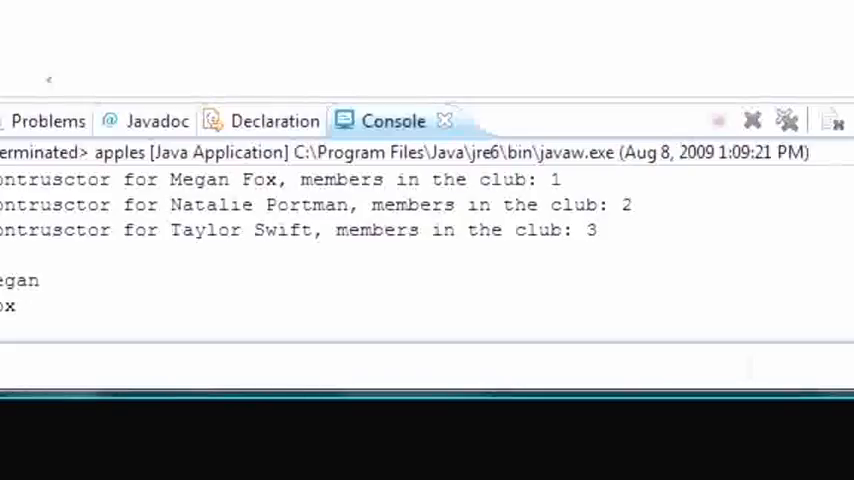
Scroll the console to the printed names and point out Megan in the output
scroll(down, 3)
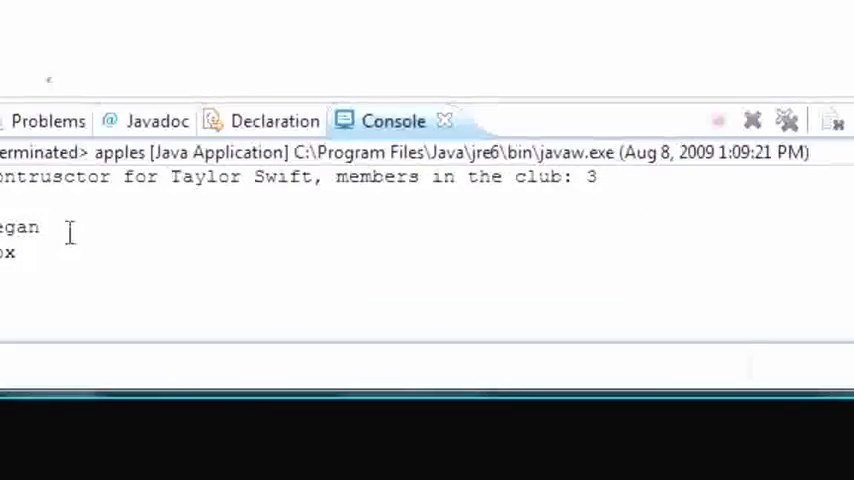
double_click(20, 228)
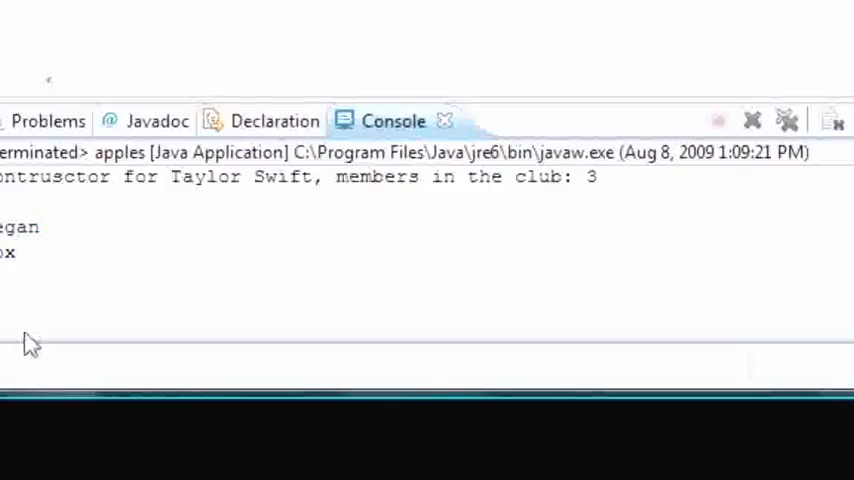
mouse_move(252, 330)
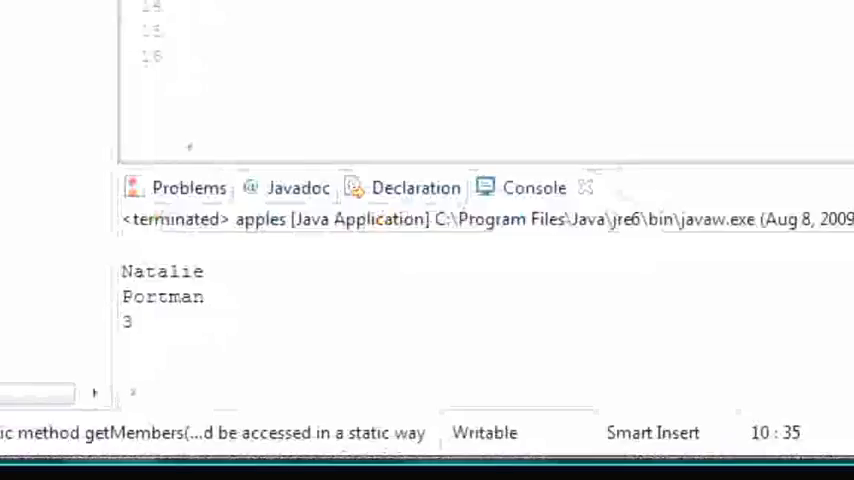
Enlarge the editor area to show the apples class with the member2 print lines
drag(120, 272, 200, 300)
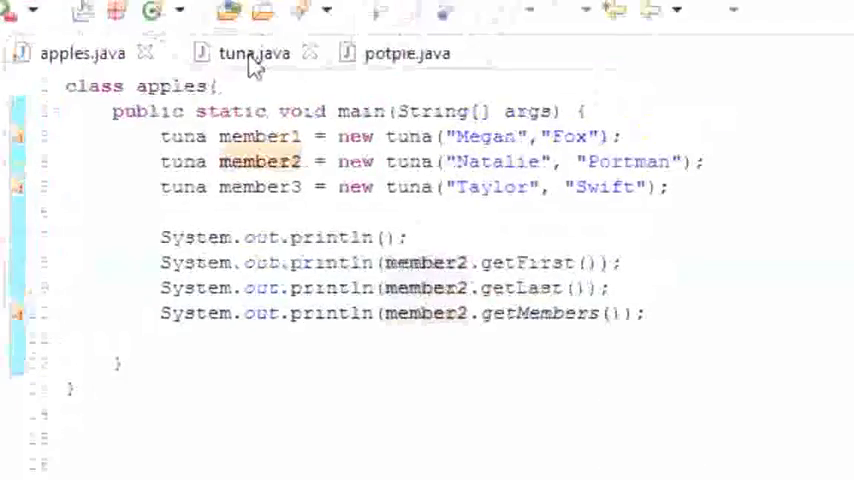
click(234, 52)
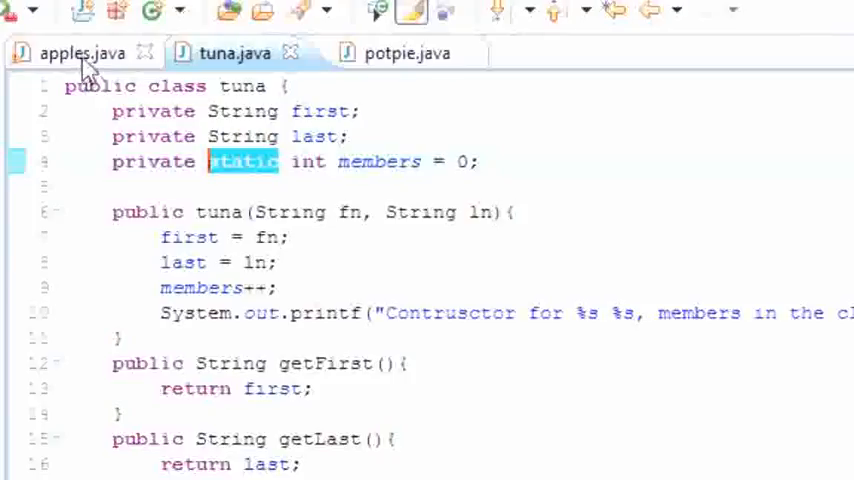
mouse_move(82, 52)
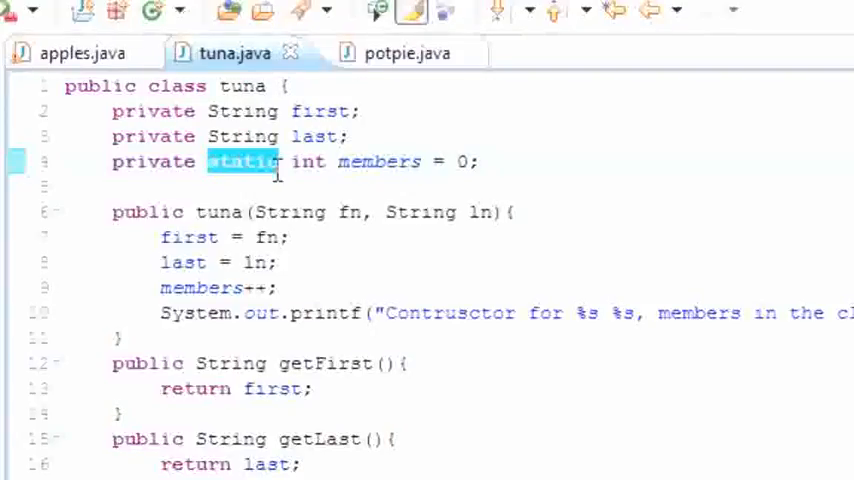
click(84, 52)
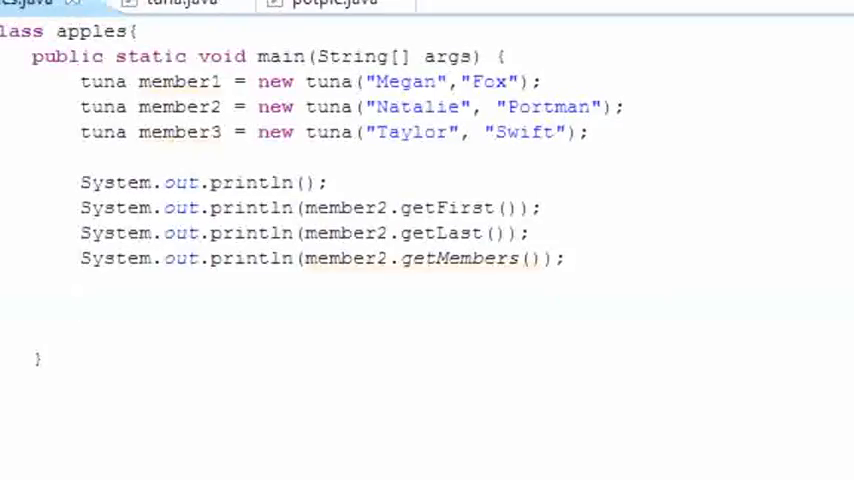
Select and delete the three member2 println statements
click(82, 310)
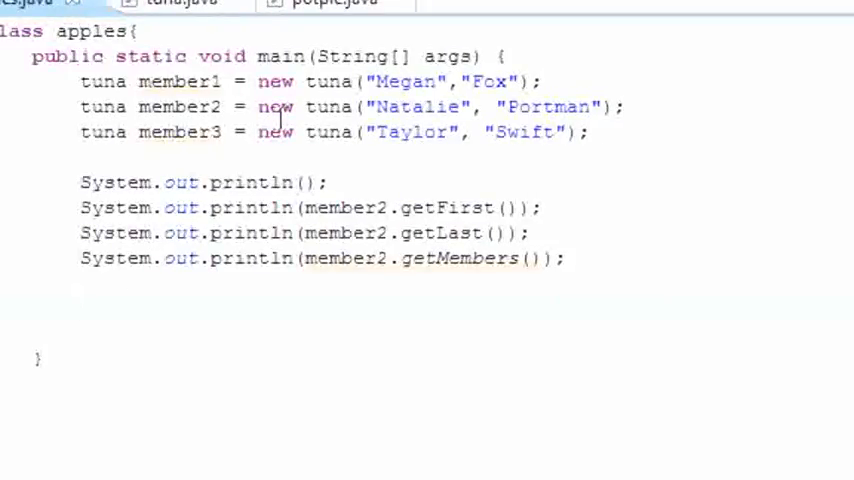
click(84, 308)
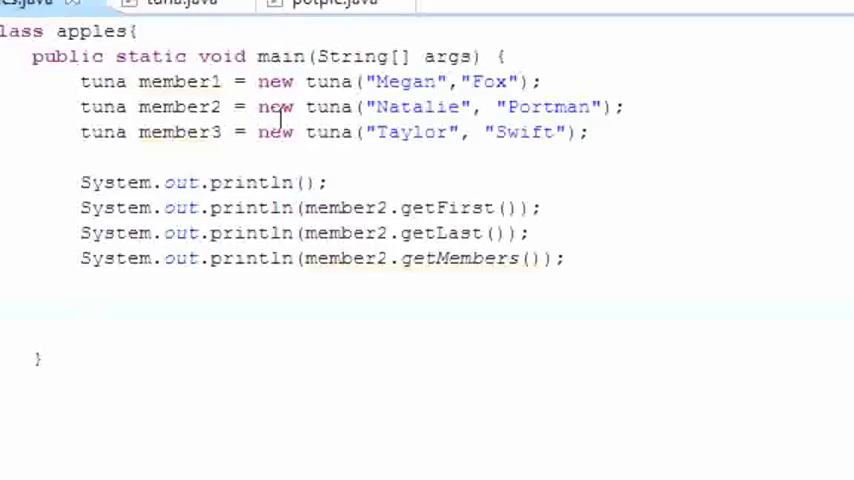
click(82, 308)
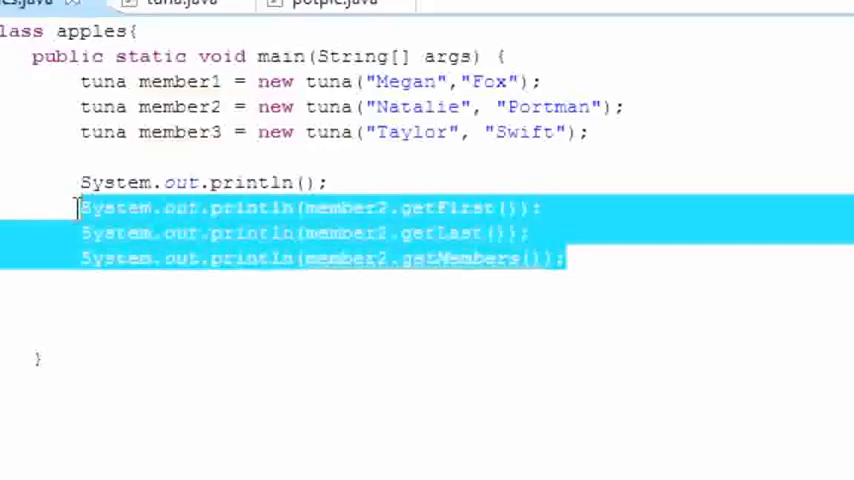
key(Delete)
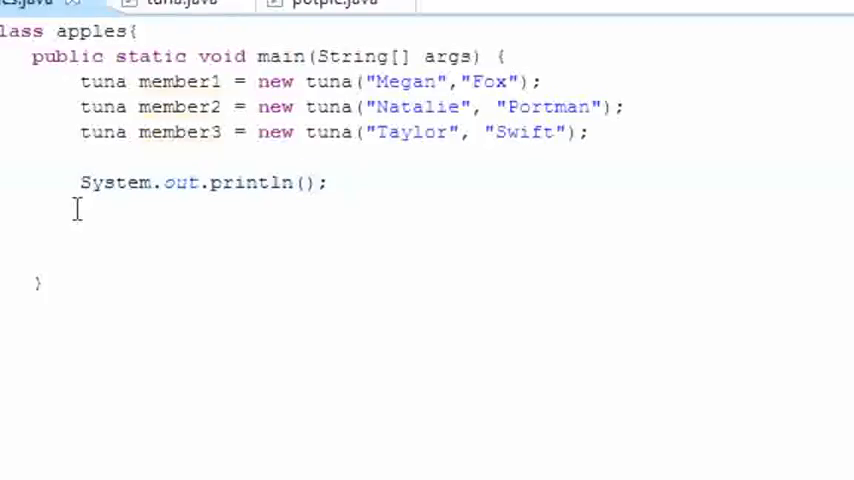
Fill the remaining println with tuna.getMembers() called through the class name
click(304, 184)
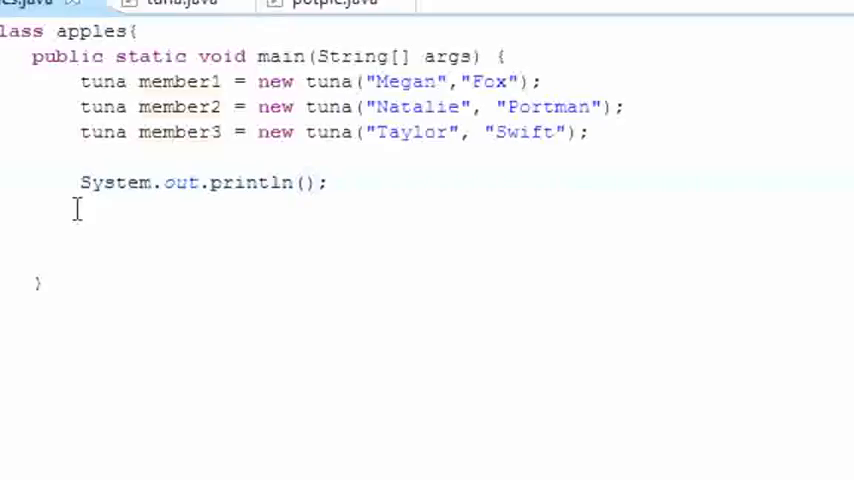
text(object.)
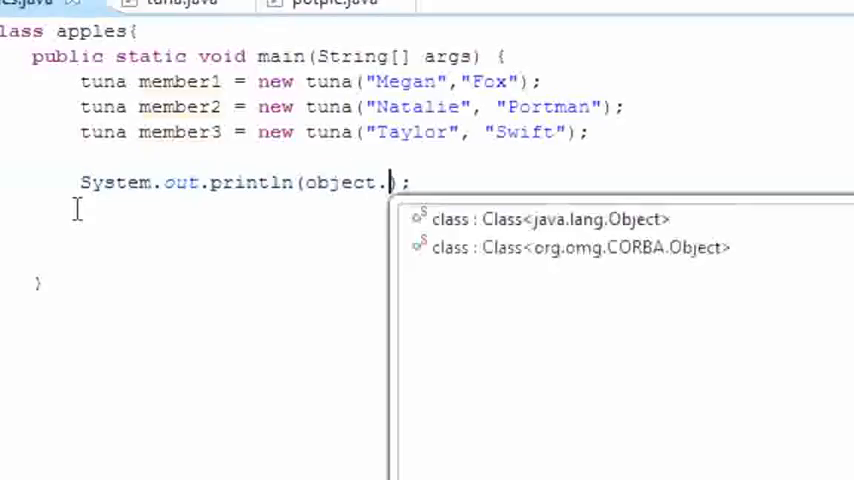
text(metho)
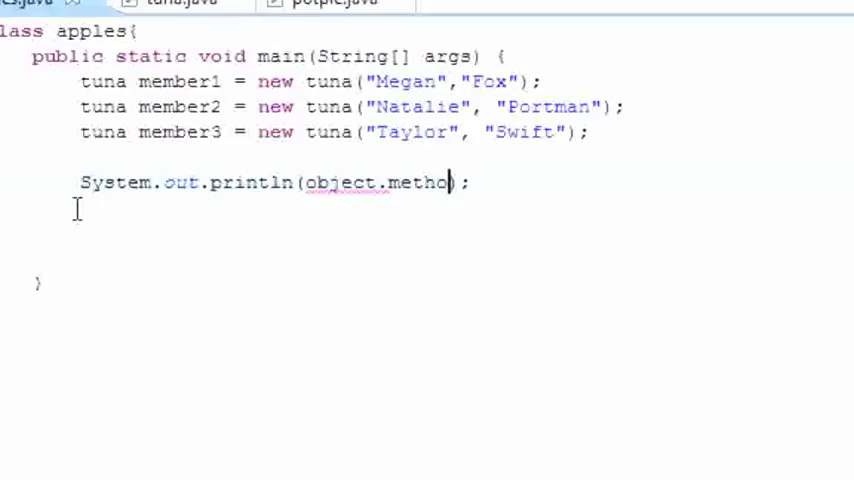
text(()
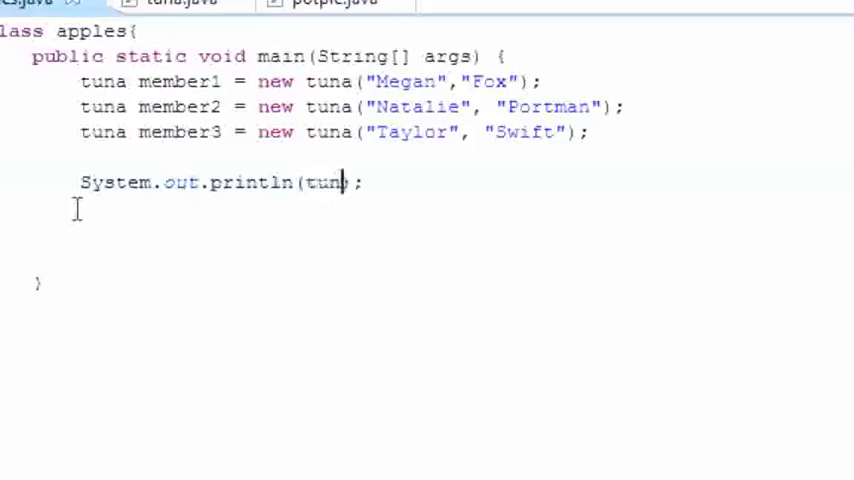
text(a)
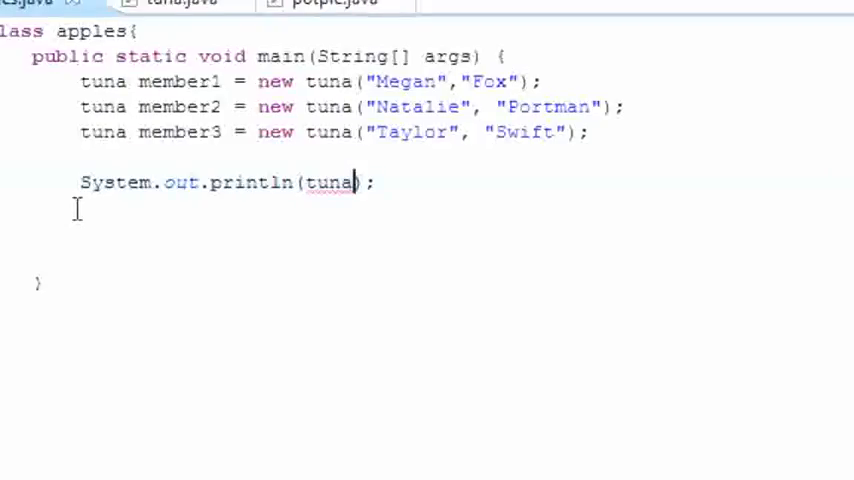
text(.)
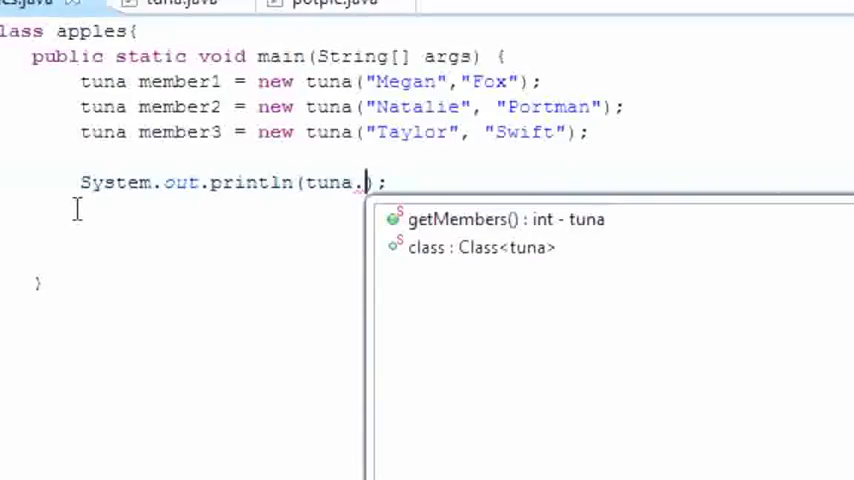
text(get)
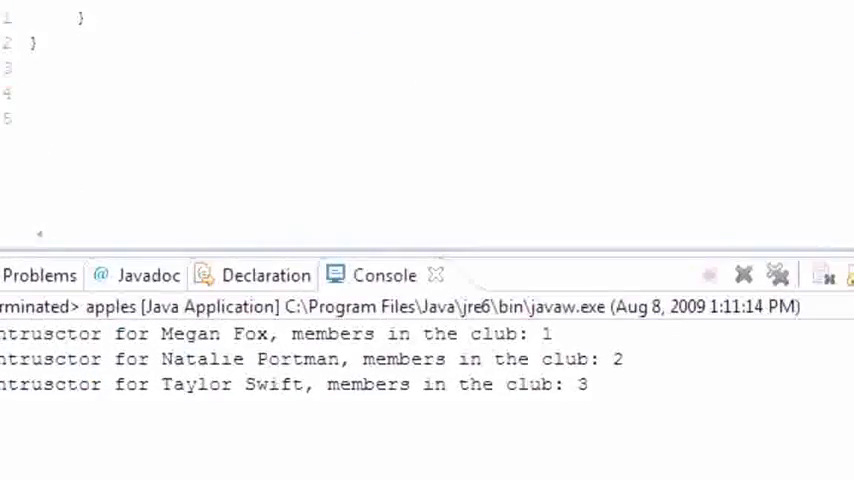
Run apples so the console lists the constructor messages counting to 3
click(384, 276)
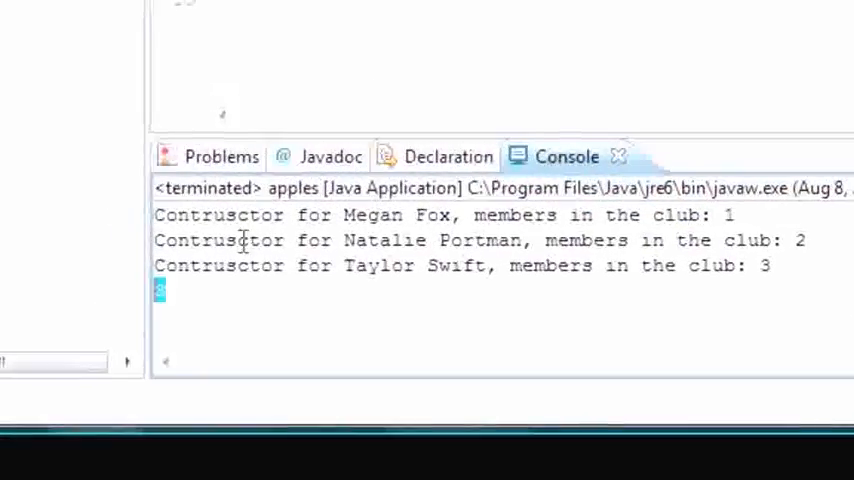
mouse_move(420, 222)
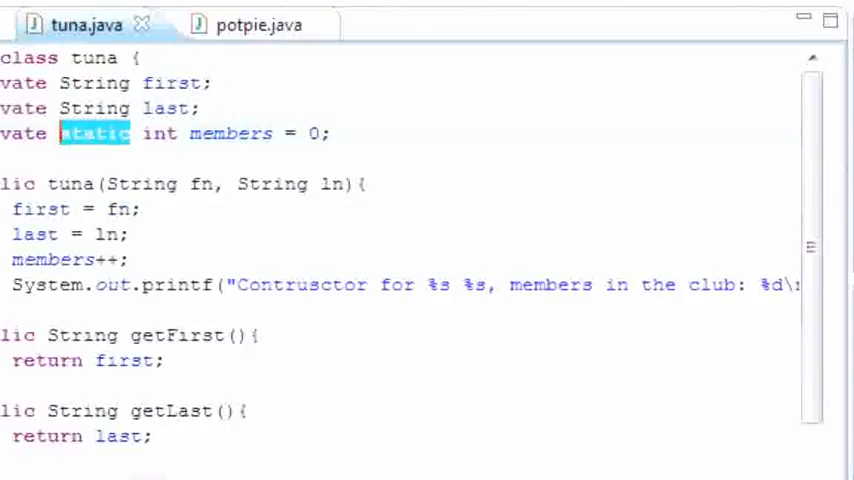
Switch to apples main and highlight the tuna.getMembers() call to point it out
key(ctrl+a)
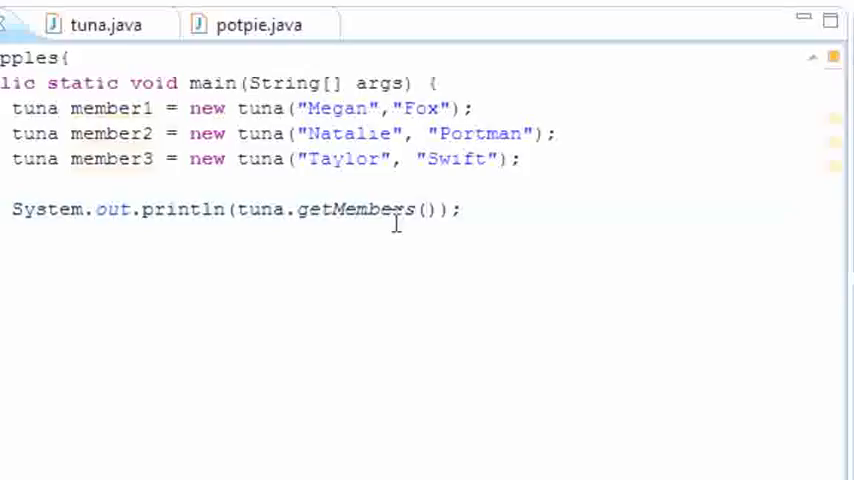
click(440, 208)
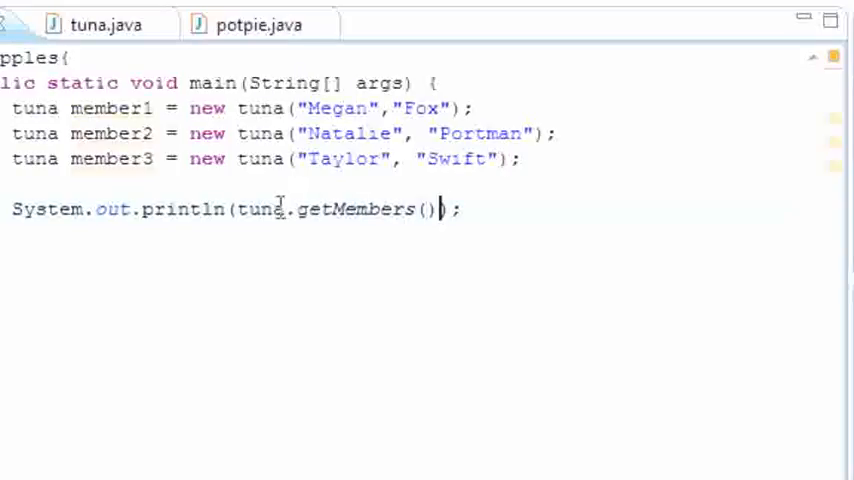
double_click(264, 208)
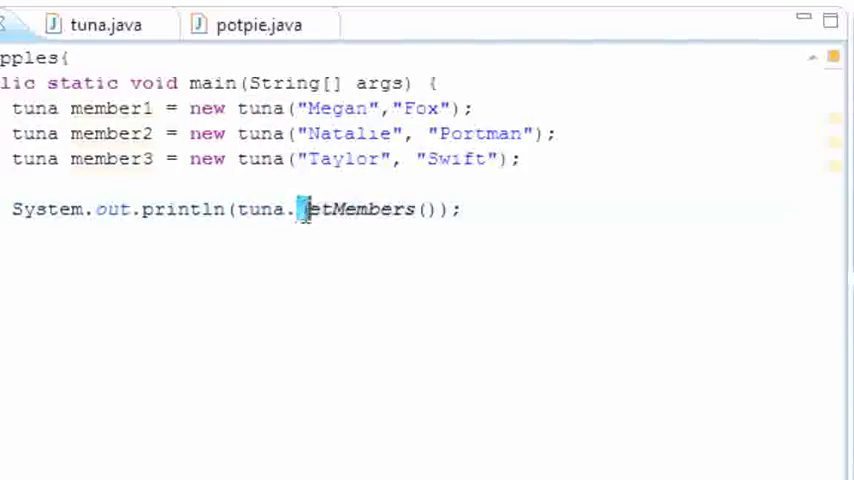
double_click(362, 208)
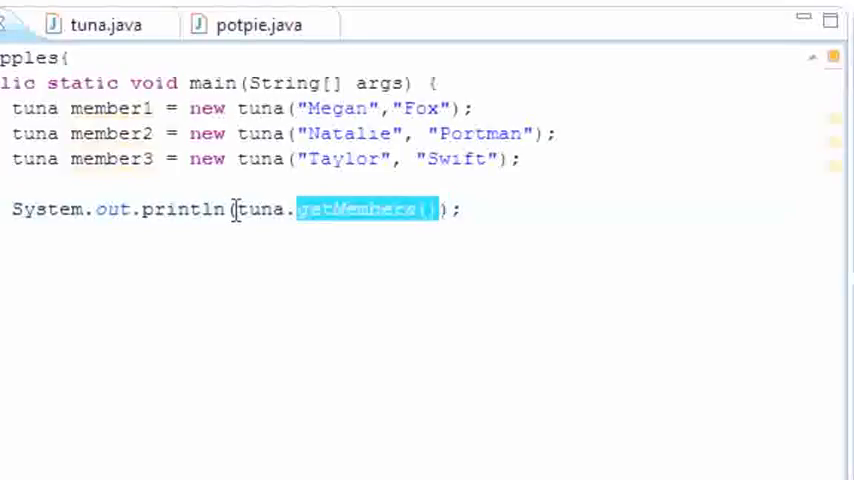
double_click(262, 208)
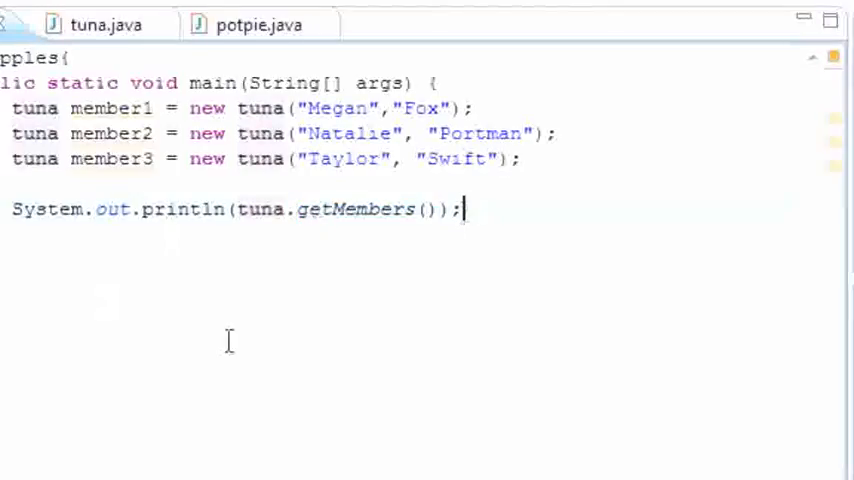
mouse_move(252, 190)
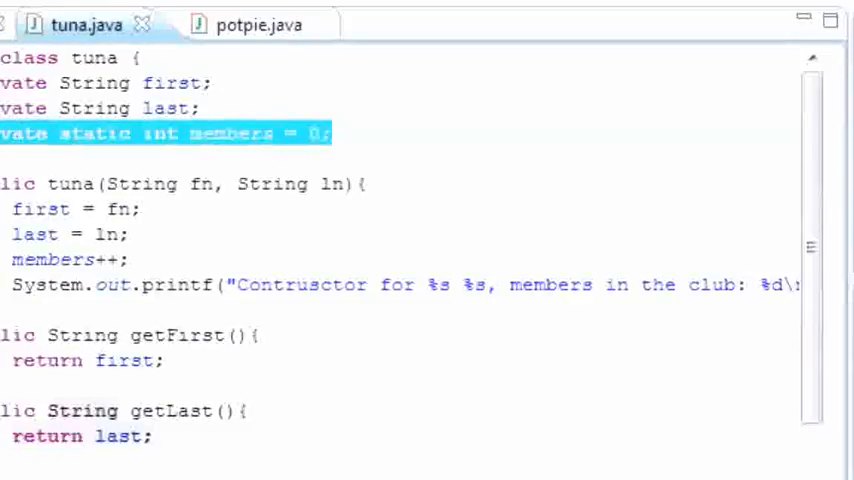
Return from tuna's static counter to apples and highlight getMembers again
click(256, 24)
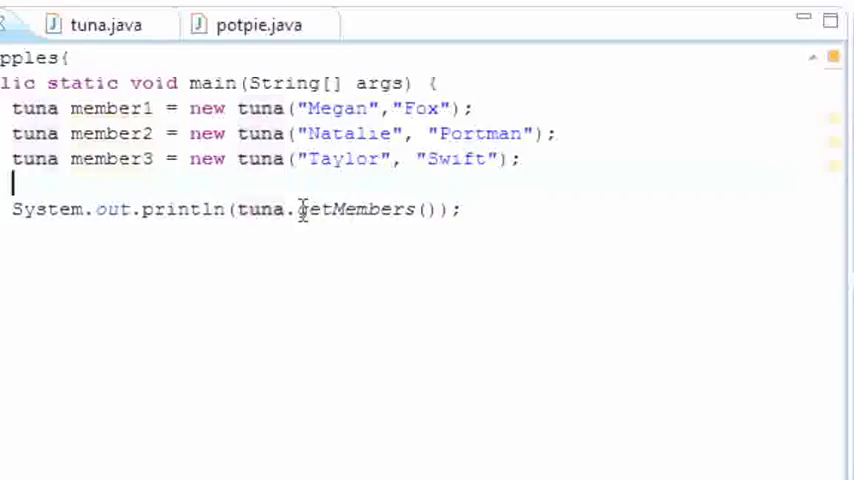
double_click(358, 208)
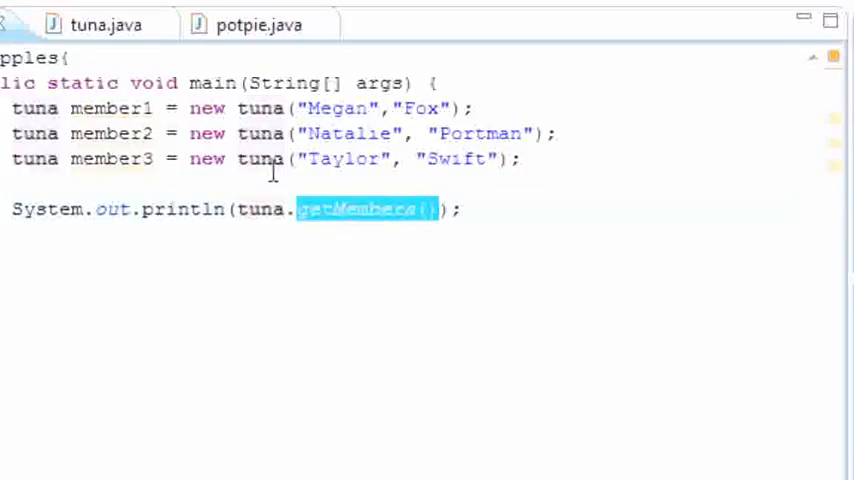
mouse_move(240, 212)
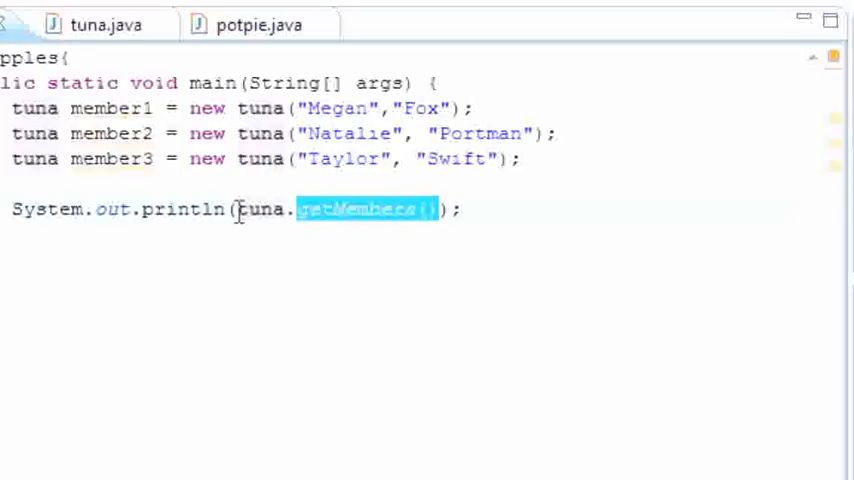